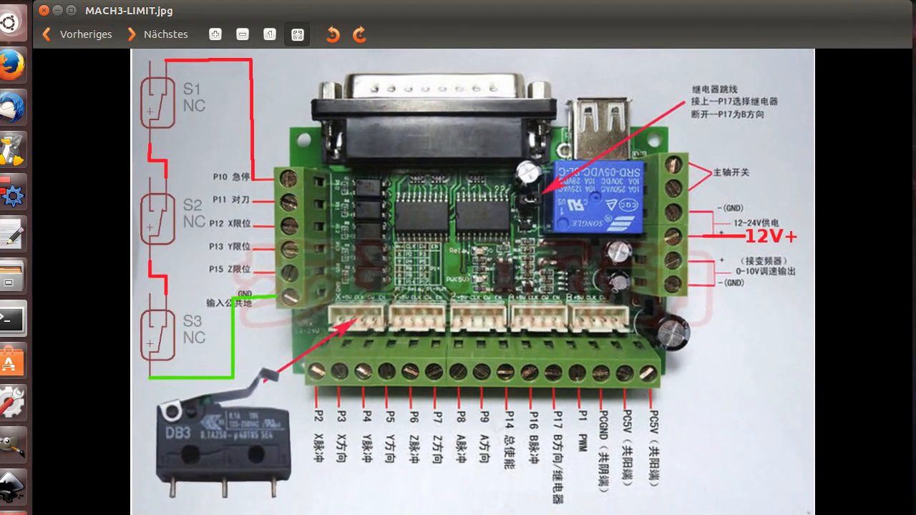
{"action": "mouse_move", "coordinate": [163, 461]}
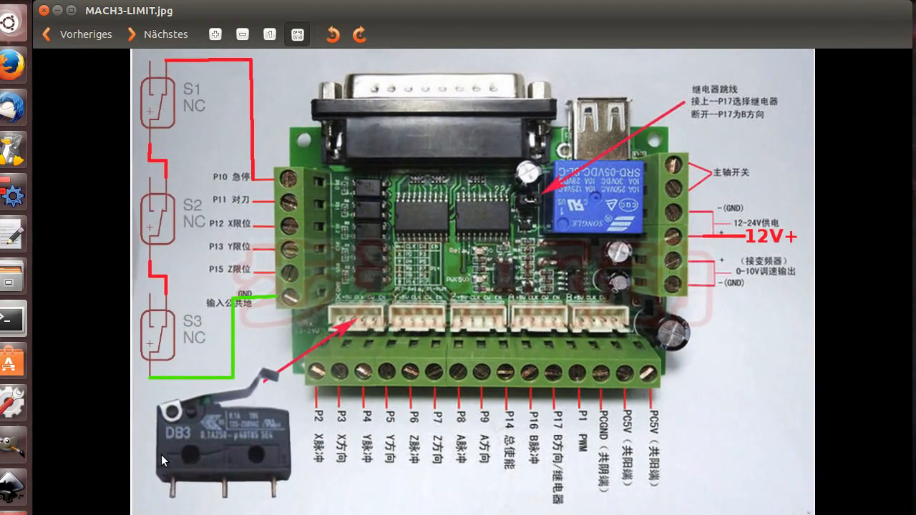
{"action": "mouse_move", "coordinate": [724, 243]}
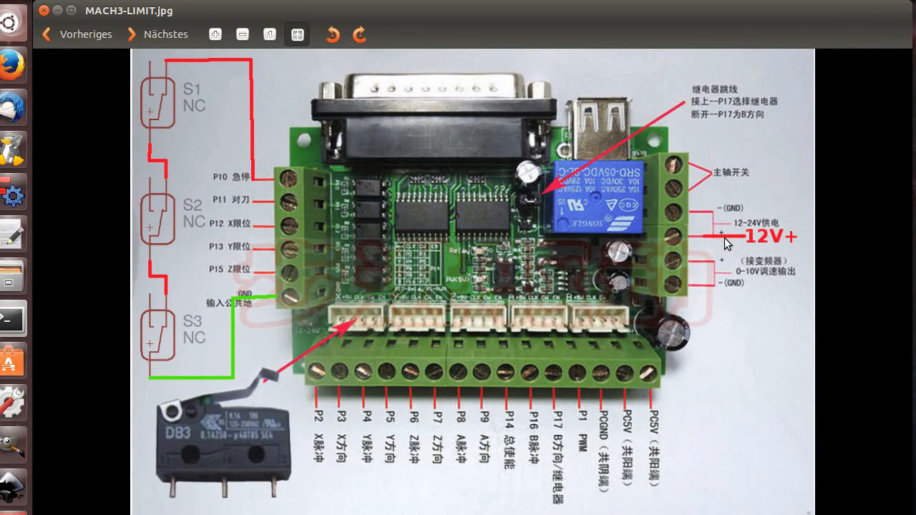
{"action": "mouse_move", "coordinate": [778, 249]}
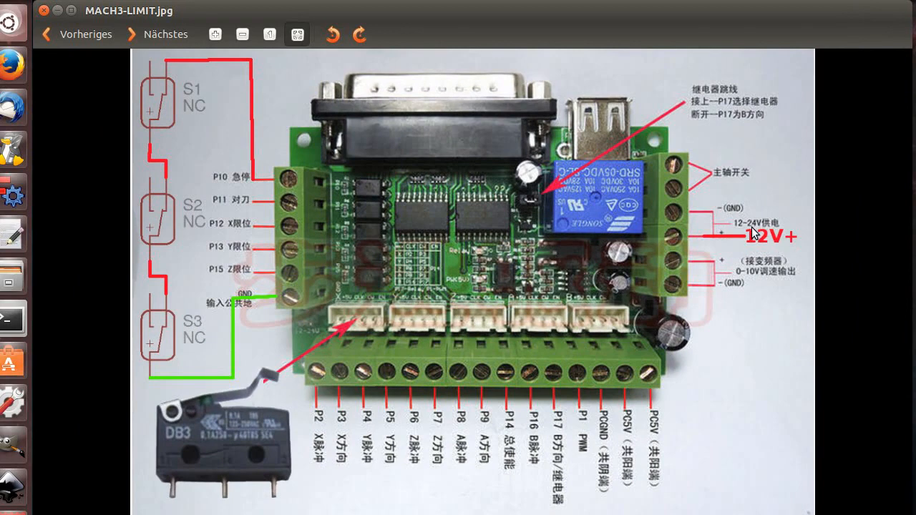
{"action": "mouse_move", "coordinate": [673, 242]}
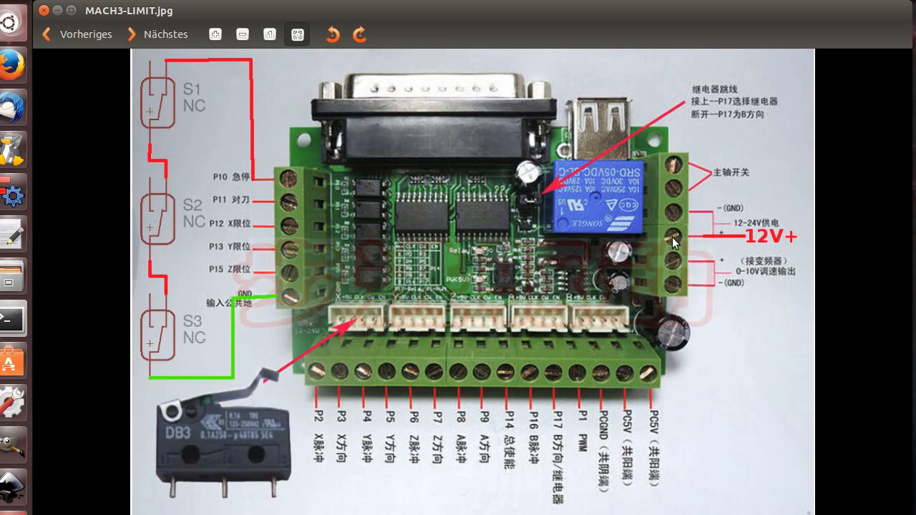
{"action": "mouse_move", "coordinate": [755, 218]}
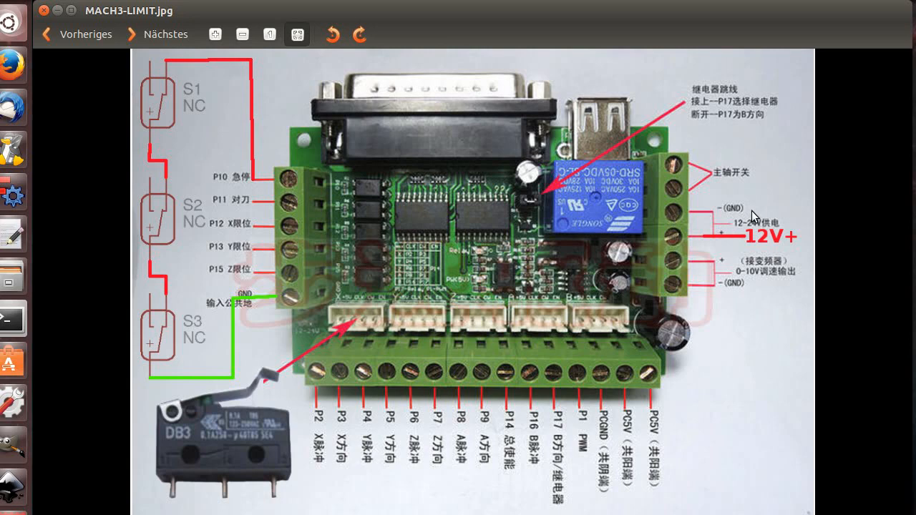
{"action": "mouse_move", "coordinate": [280, 232]}
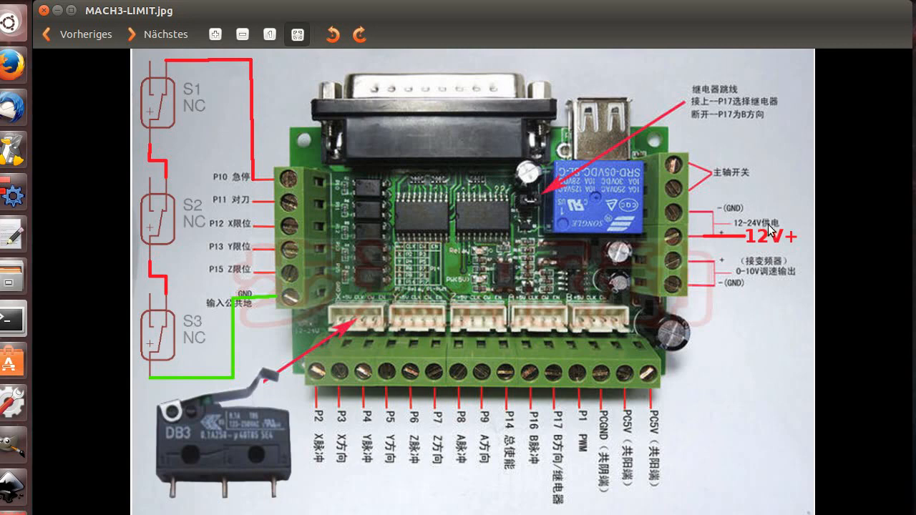
{"action": "mouse_move", "coordinate": [753, 234]}
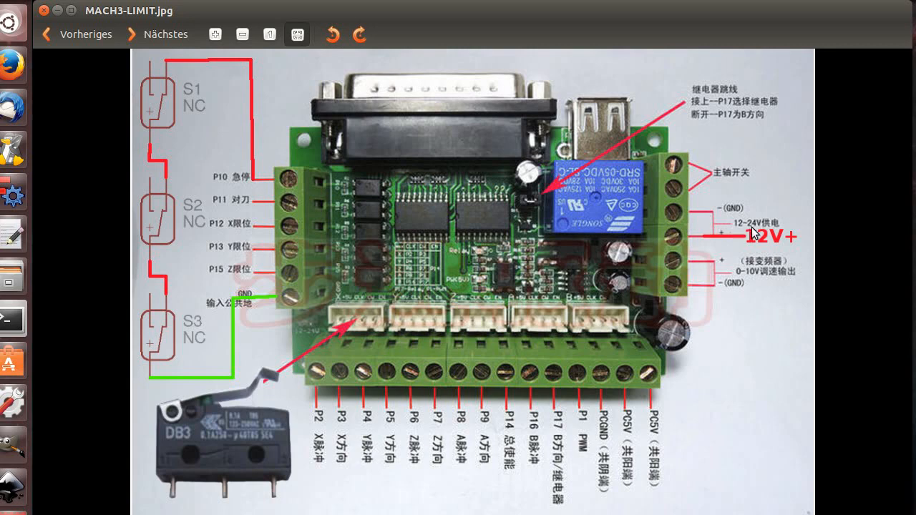
{"action": "mouse_move", "coordinate": [684, 360]}
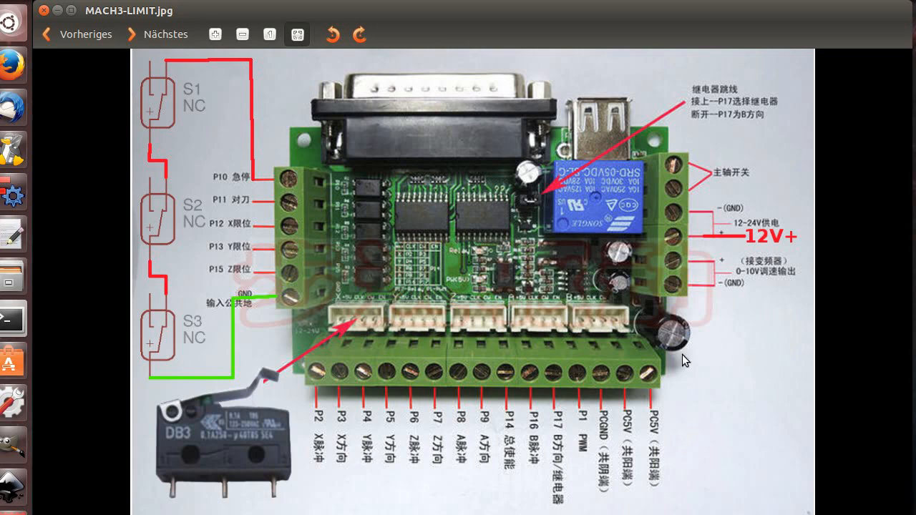
{"action": "mouse_move", "coordinate": [642, 443]}
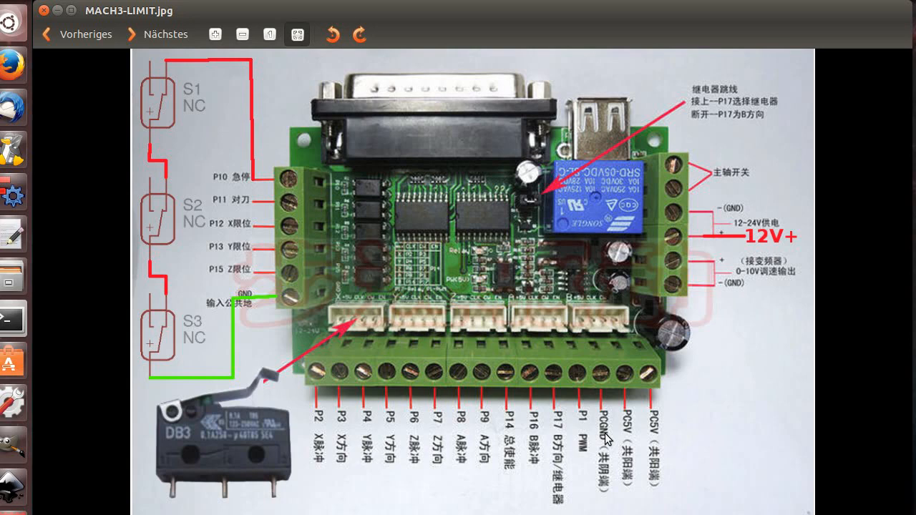
{"action": "mouse_move", "coordinate": [186, 492]}
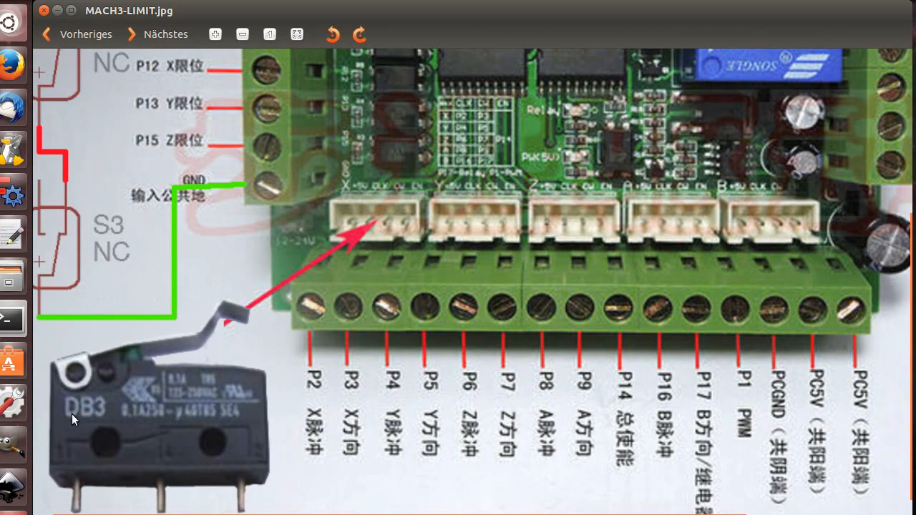
{"action": "mouse_move", "coordinate": [192, 435]}
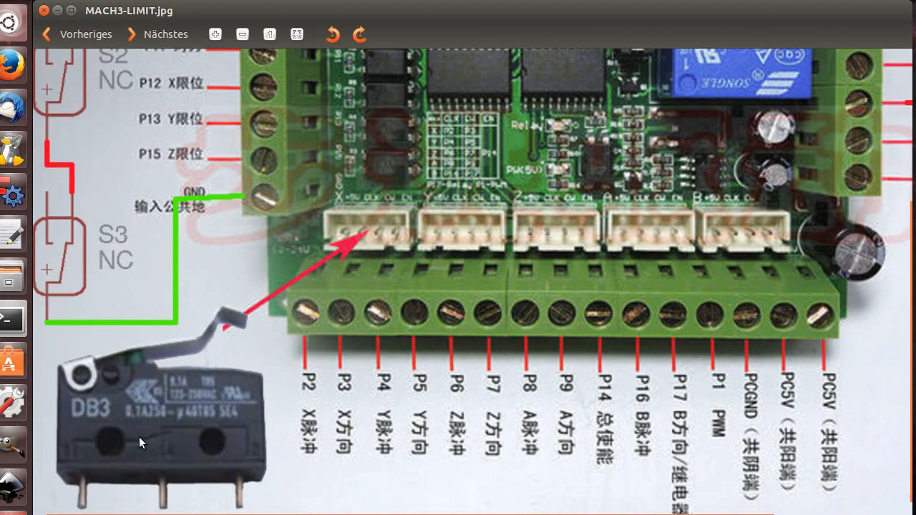
{"action": "mouse_move", "coordinate": [151, 441]}
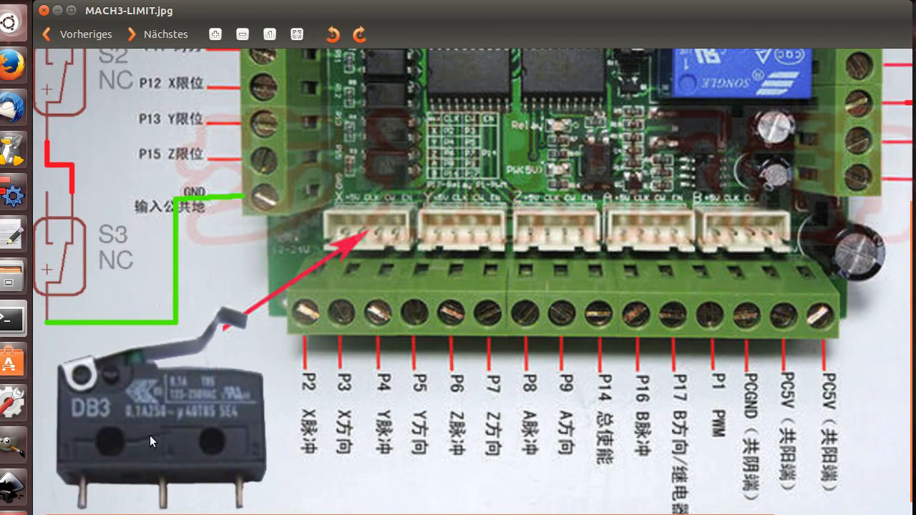
{"action": "mouse_move", "coordinate": [256, 461]}
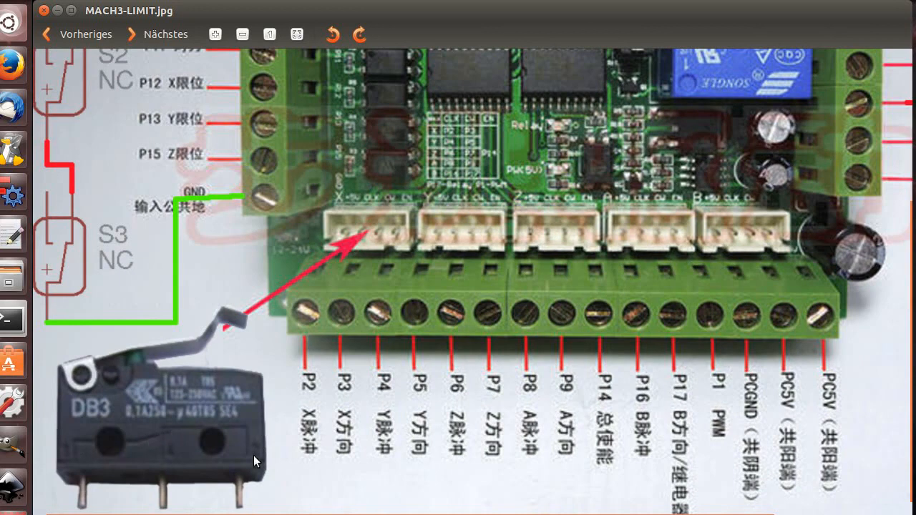
{"action": "mouse_move", "coordinate": [209, 445]}
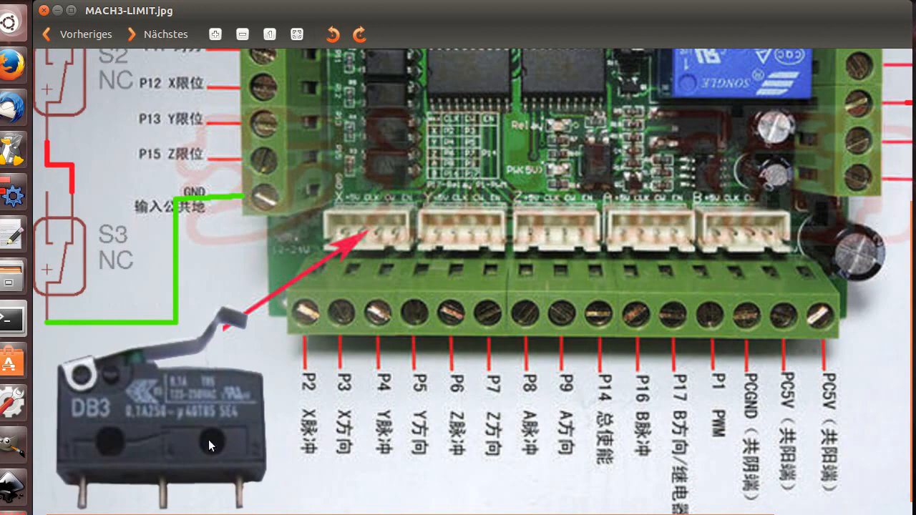
{"action": "mouse_move", "coordinate": [237, 455]}
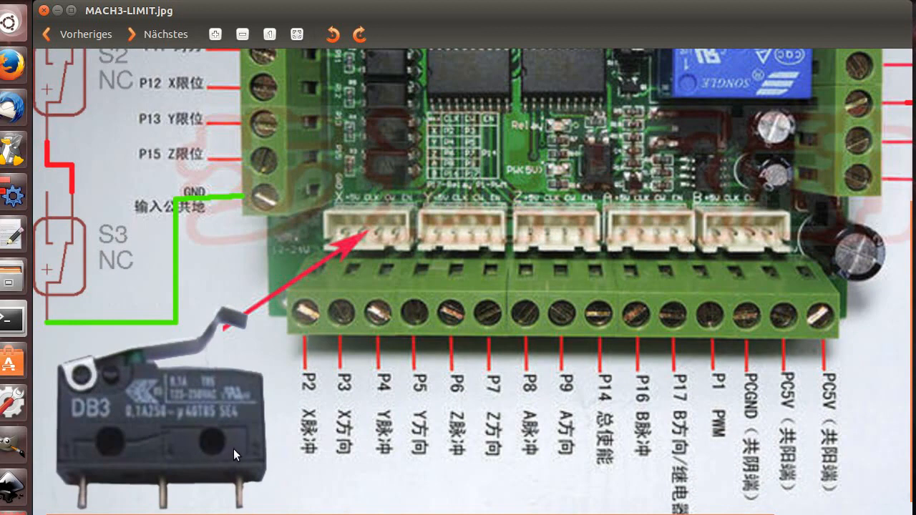
{"action": "mouse_move", "coordinate": [209, 458]}
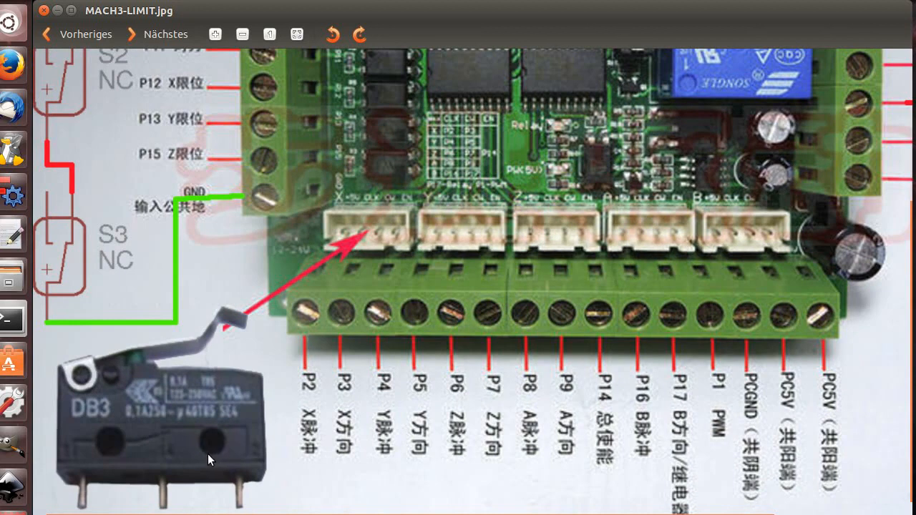
{"action": "mouse_move", "coordinate": [203, 445]}
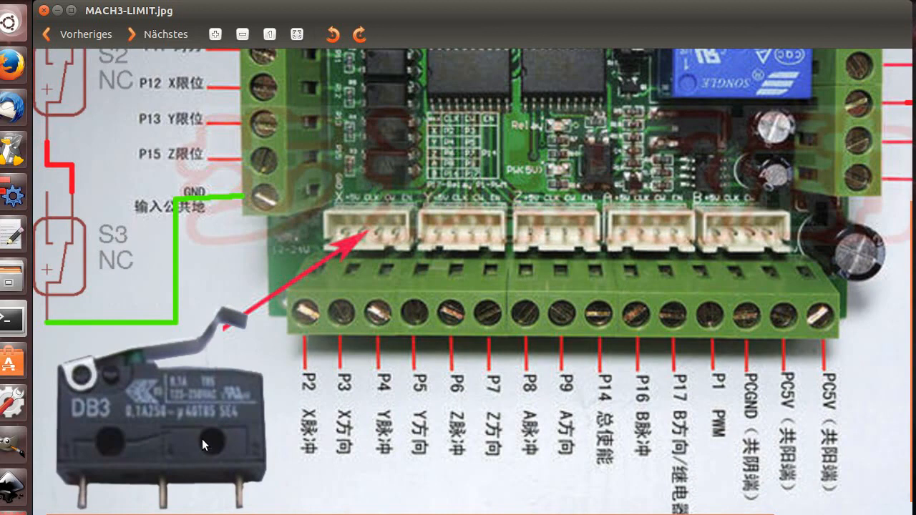
{"action": "mouse_move", "coordinate": [106, 445]}
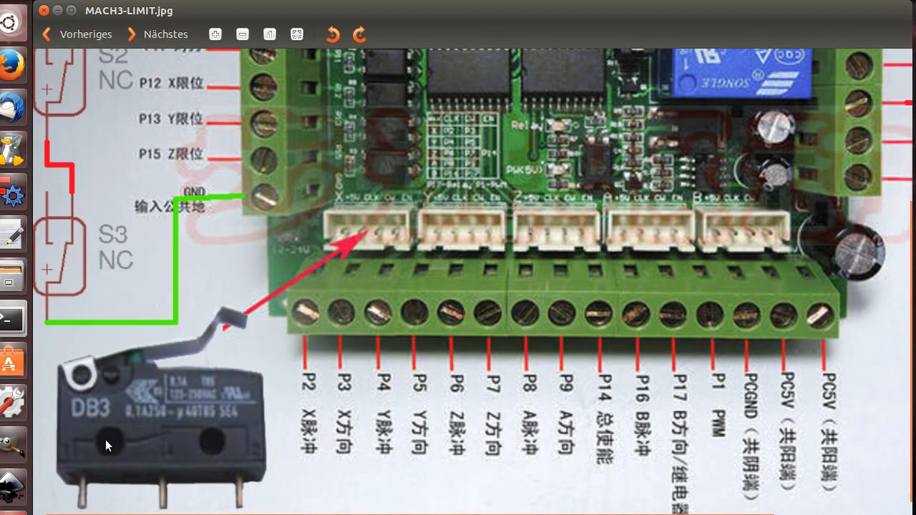
{"action": "mouse_move", "coordinate": [141, 478]}
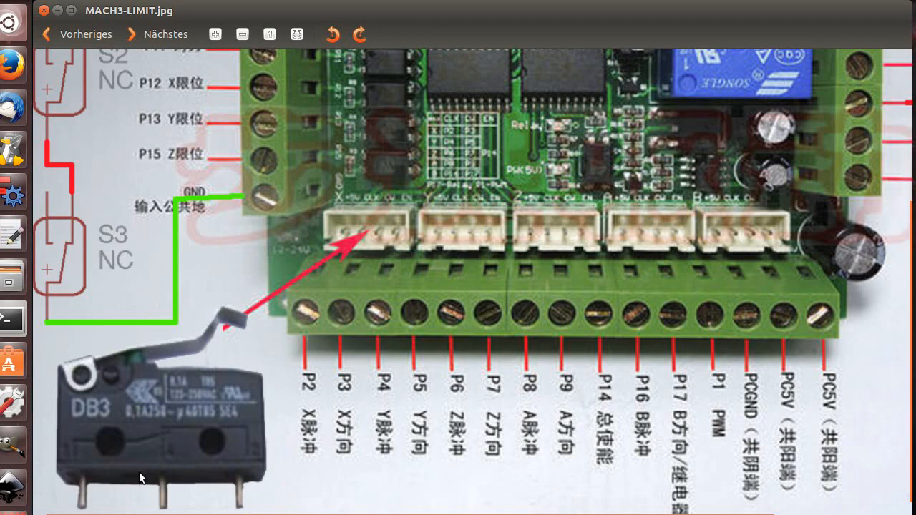
{"action": "mouse_move", "coordinate": [250, 450]}
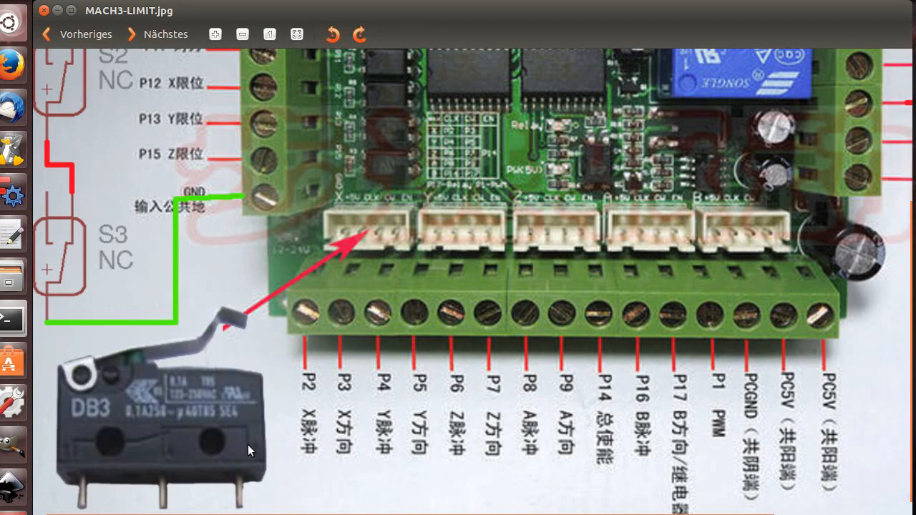
{"action": "mouse_move", "coordinate": [204, 342]}
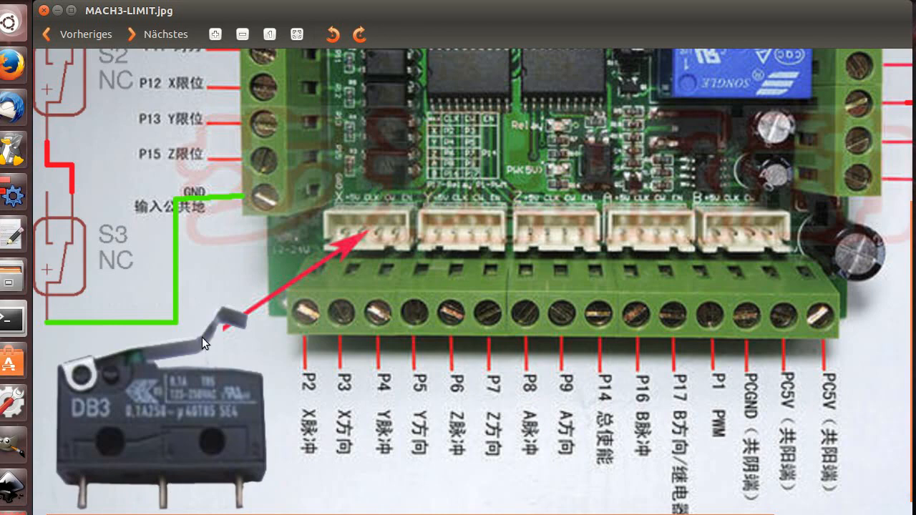
{"action": "mouse_move", "coordinate": [206, 385]}
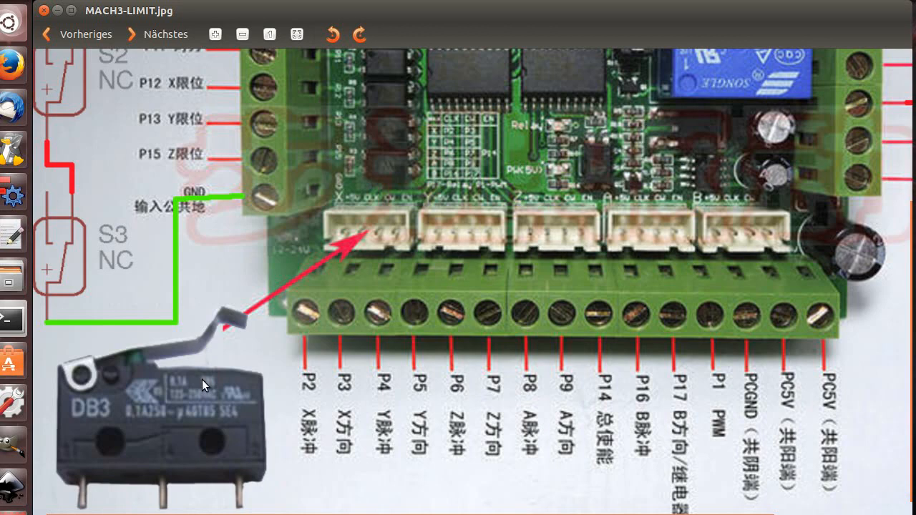
{"action": "mouse_move", "coordinate": [69, 459]}
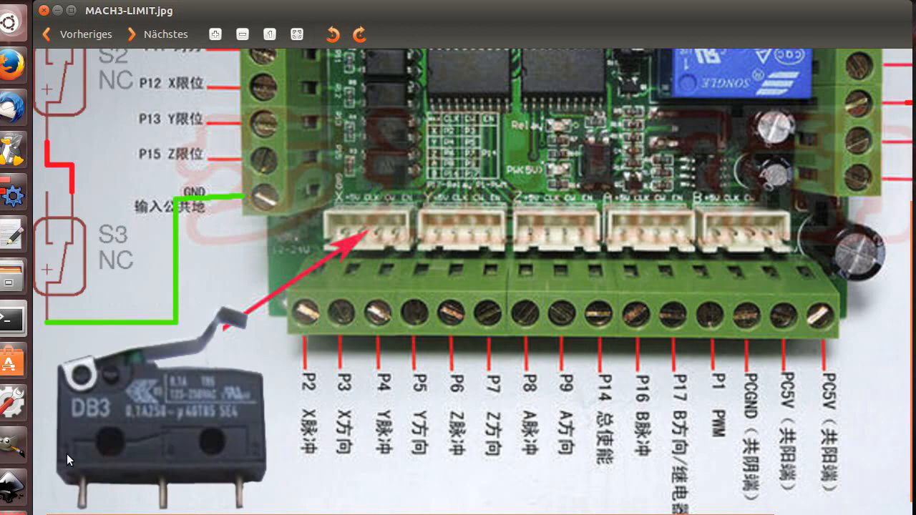
{"action": "mouse_move", "coordinate": [257, 456]}
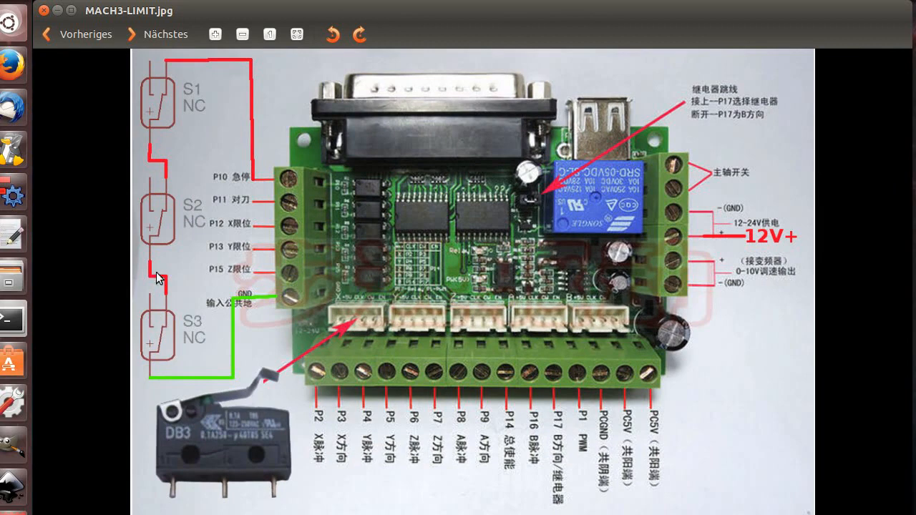
{"action": "mouse_move", "coordinate": [160, 106]}
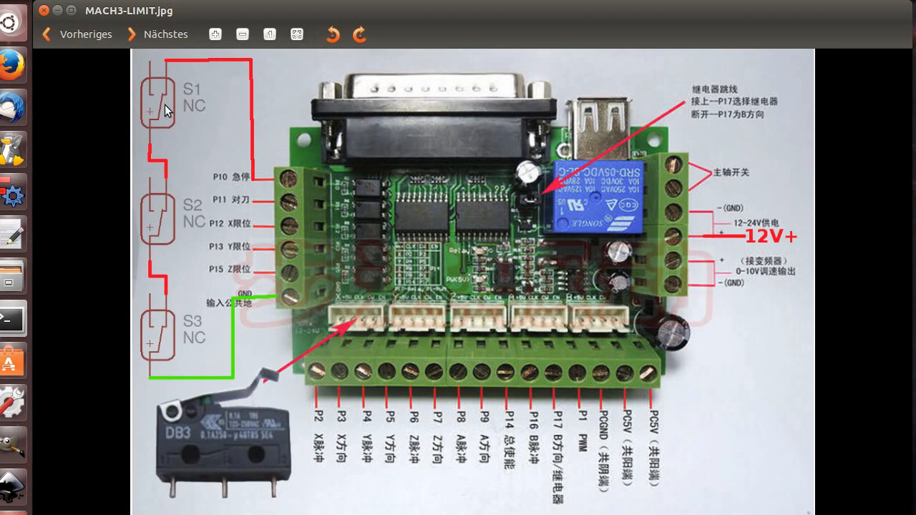
{"action": "mouse_move", "coordinate": [174, 132]}
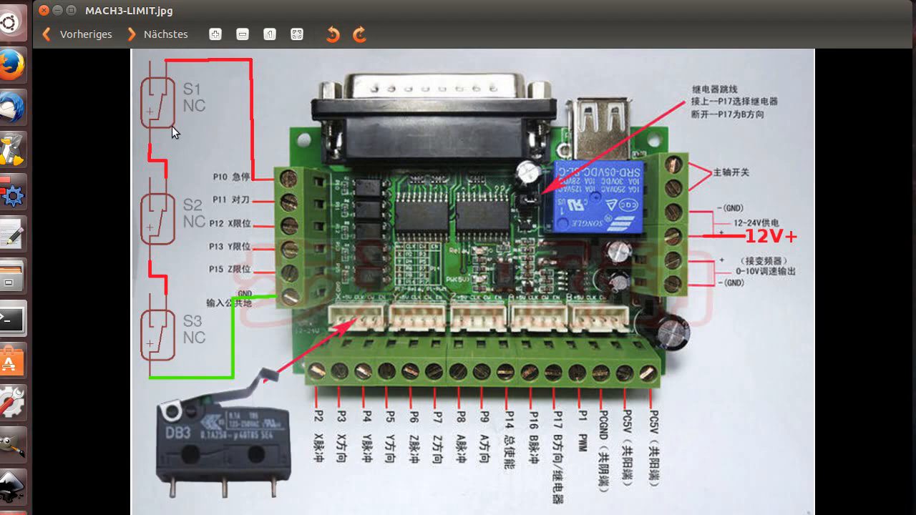
{"action": "mouse_move", "coordinate": [208, 128]}
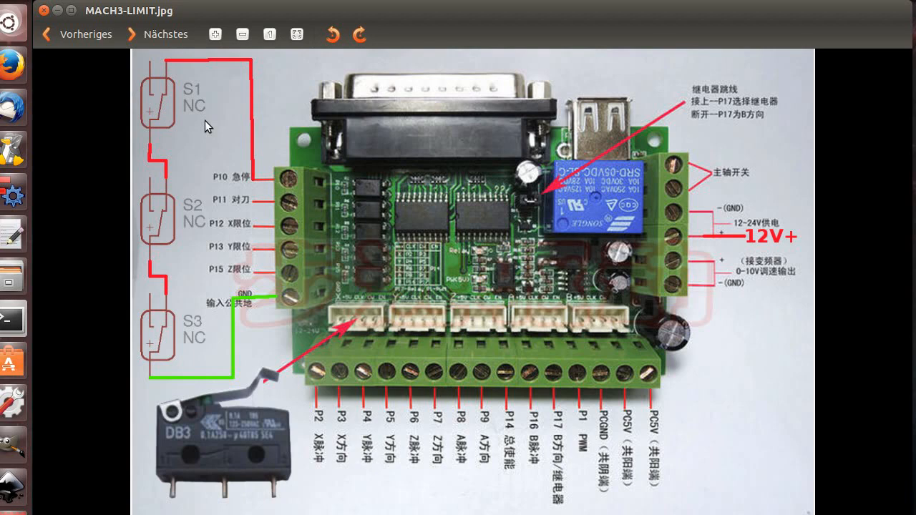
{"action": "mouse_move", "coordinate": [170, 107]}
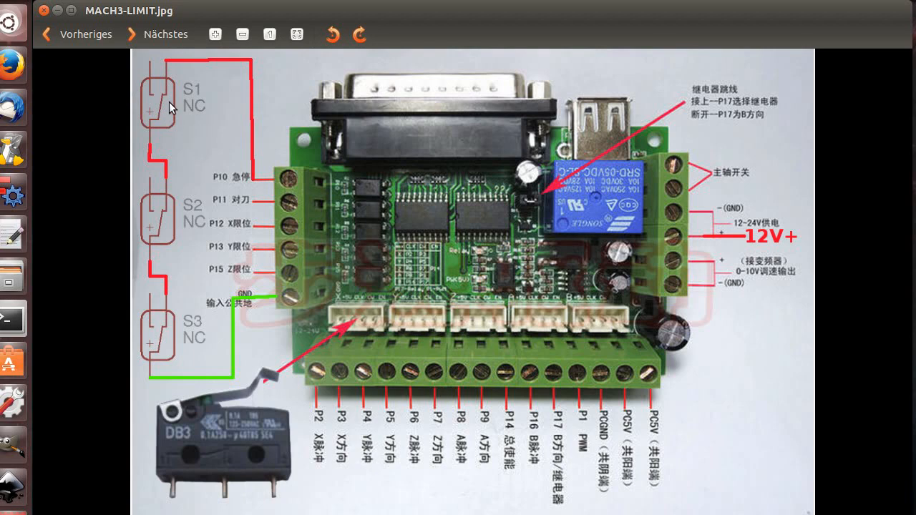
{"action": "mouse_move", "coordinate": [146, 137]}
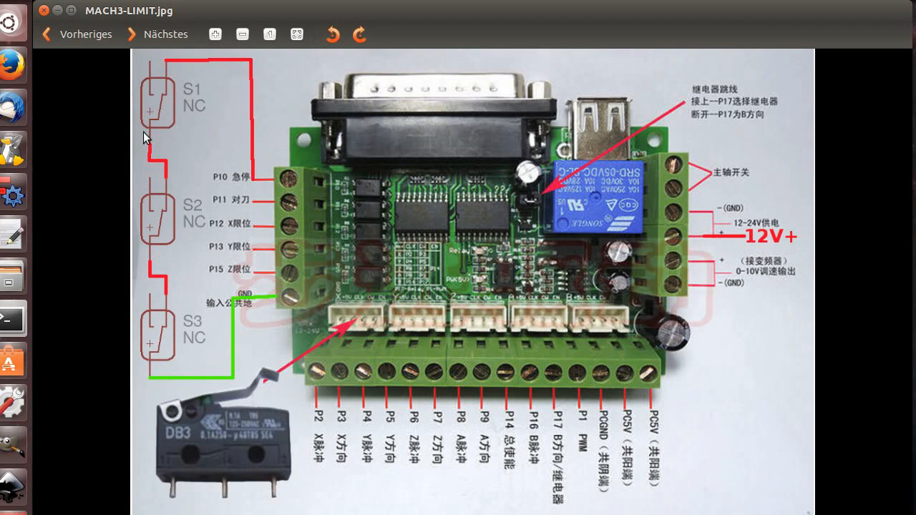
{"action": "mouse_move", "coordinate": [172, 207]}
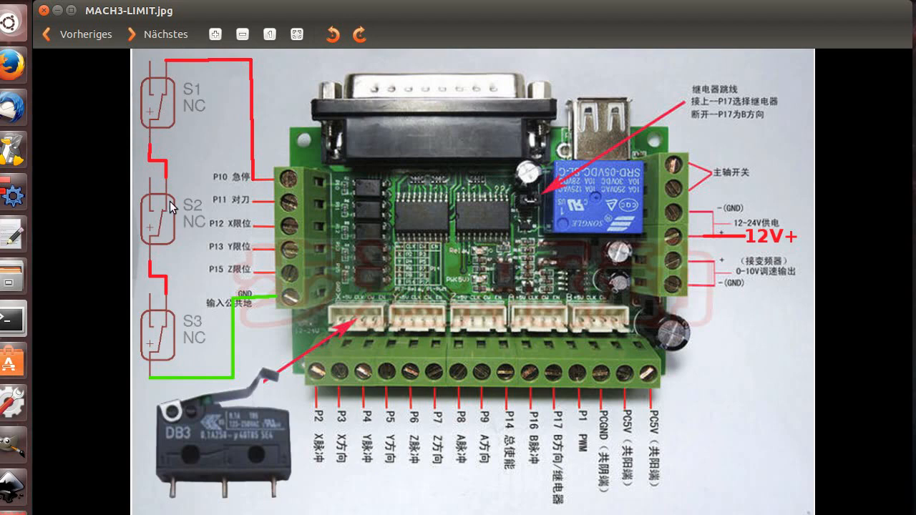
{"action": "mouse_move", "coordinate": [232, 415]}
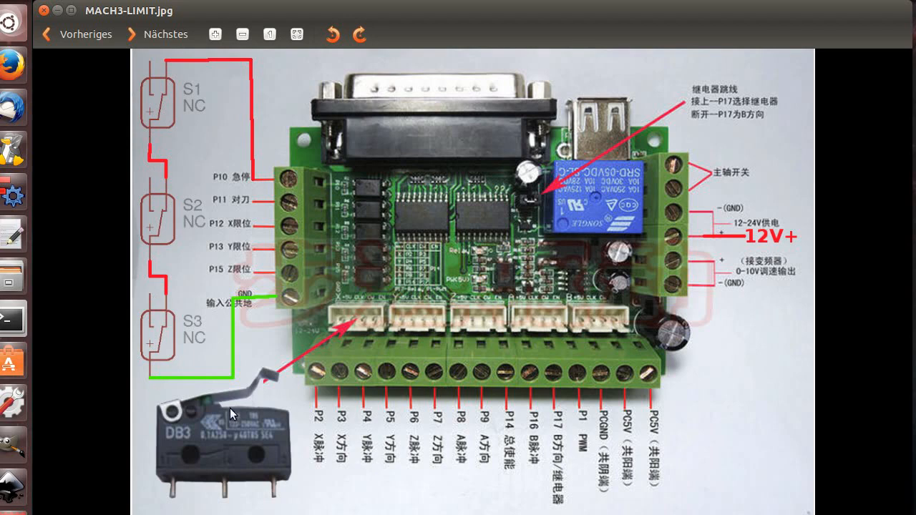
{"action": "mouse_move", "coordinate": [195, 336]}
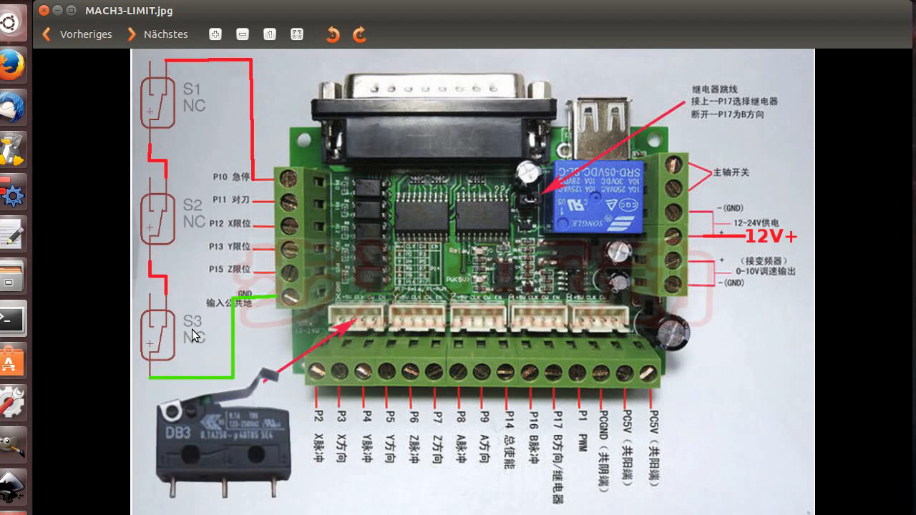
{"action": "mouse_move", "coordinate": [226, 329]}
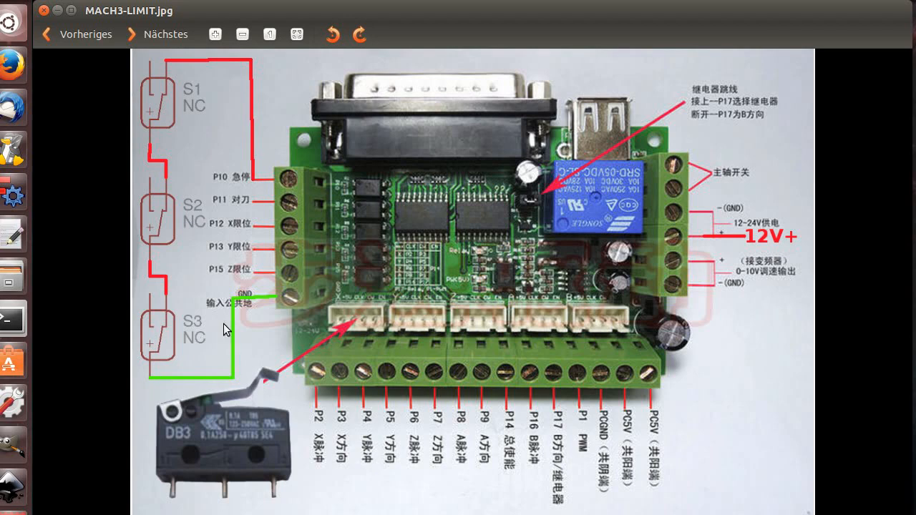
{"action": "mouse_move", "coordinate": [280, 303]}
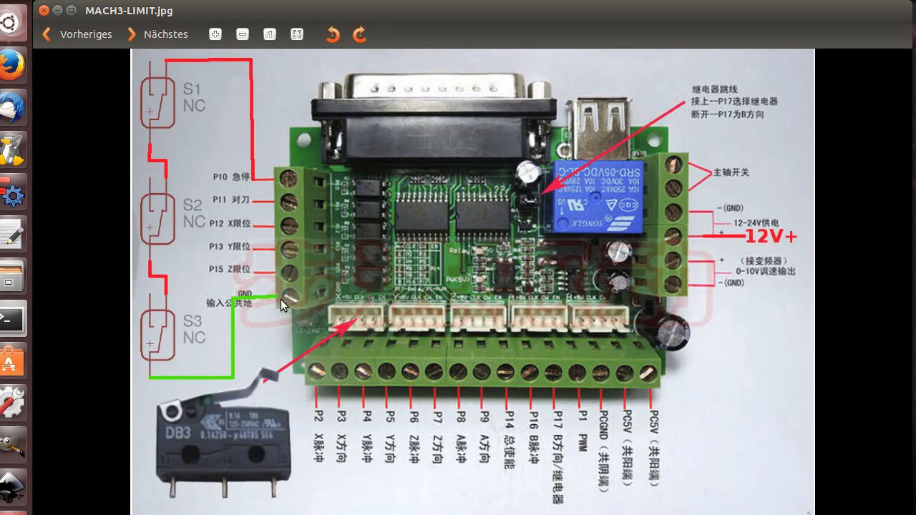
{"action": "mouse_move", "coordinate": [292, 228]}
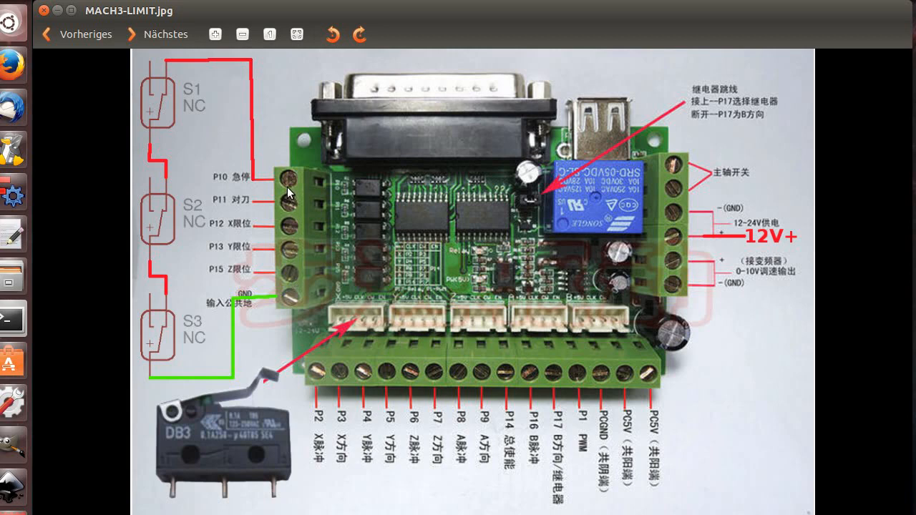
{"action": "mouse_move", "coordinate": [256, 183]}
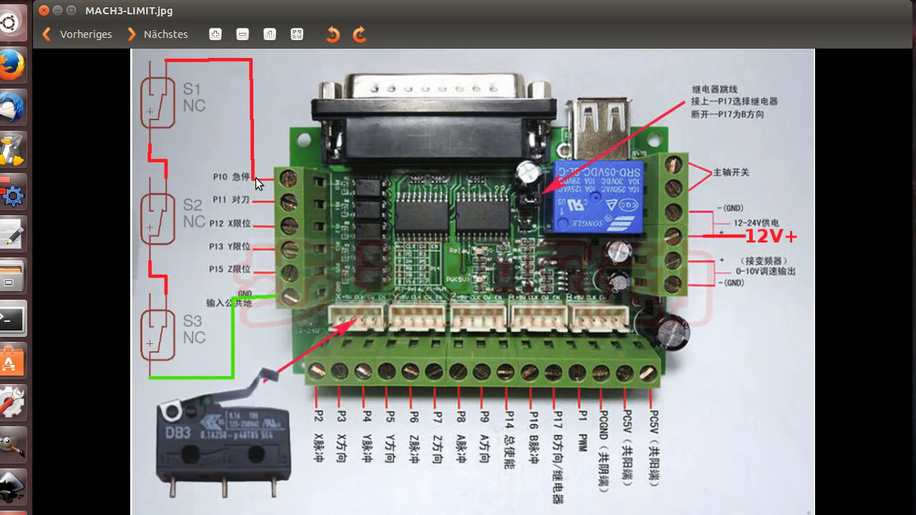
{"action": "mouse_move", "coordinate": [257, 185]}
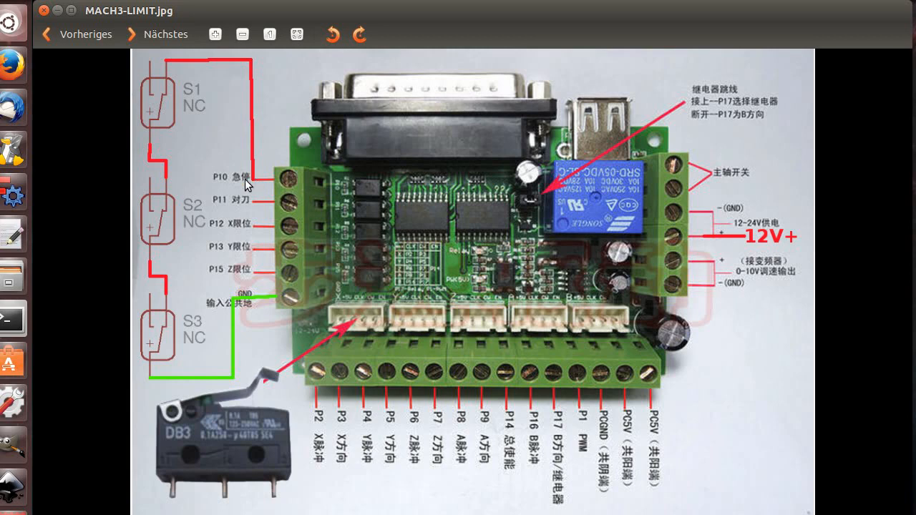
{"action": "mouse_move", "coordinate": [241, 209]}
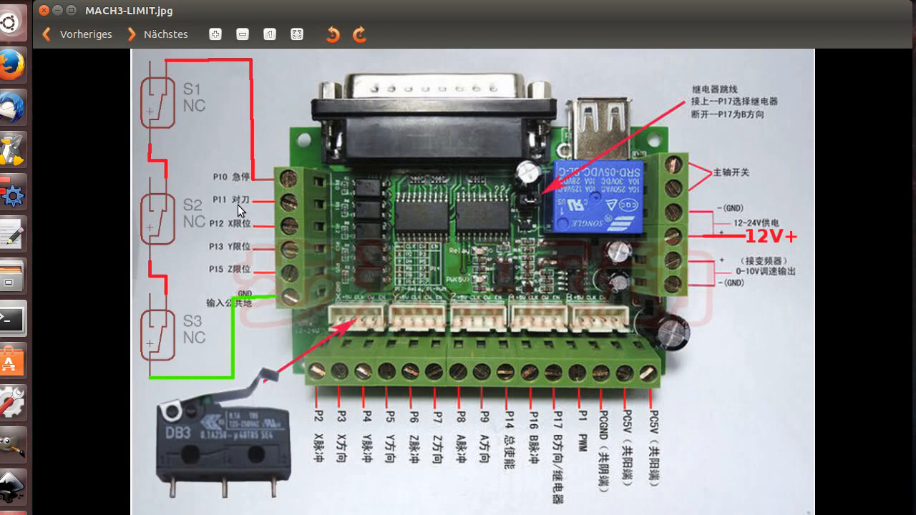
{"action": "mouse_move", "coordinate": [261, 179]}
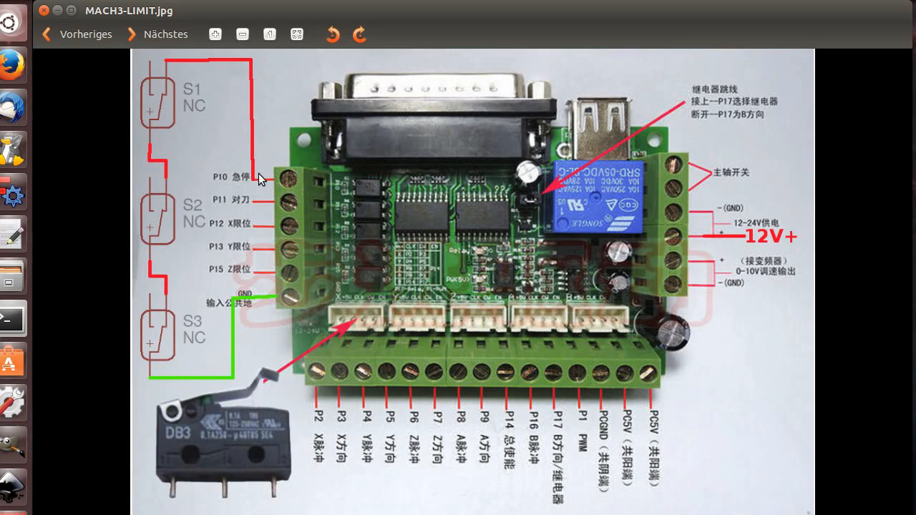
{"action": "mouse_move", "coordinate": [261, 181]}
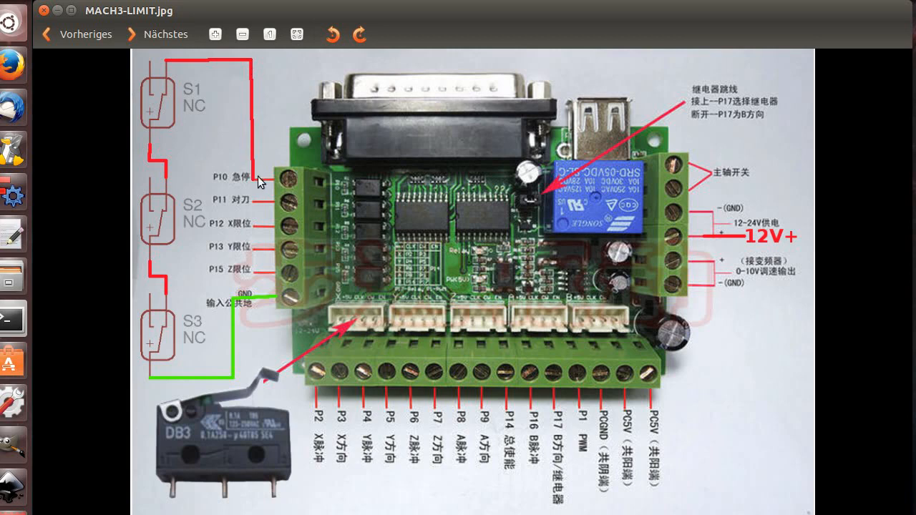
{"action": "mouse_move", "coordinate": [314, 187]}
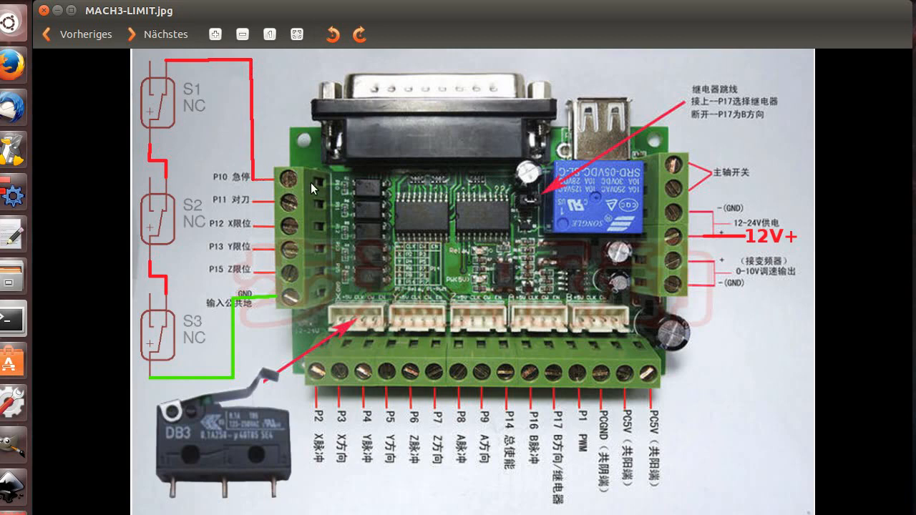
{"action": "mouse_move", "coordinate": [183, 280]}
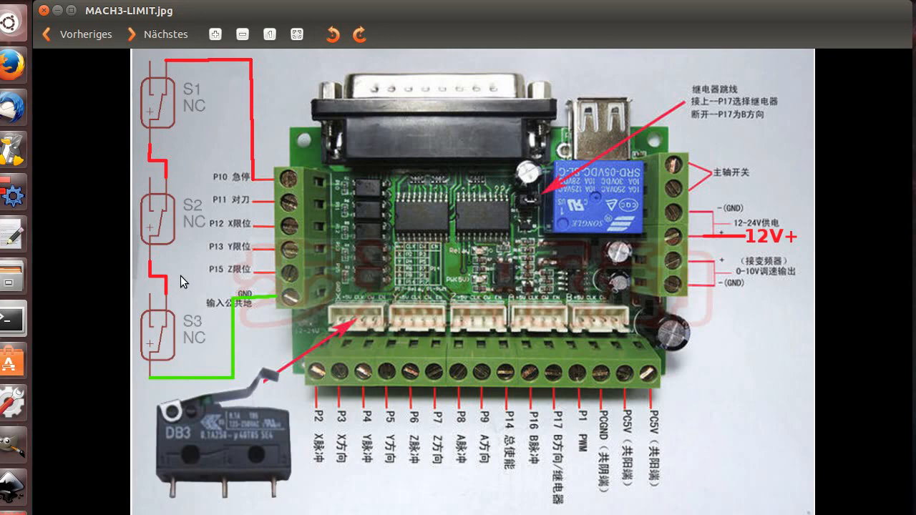
{"action": "mouse_move", "coordinate": [198, 241]}
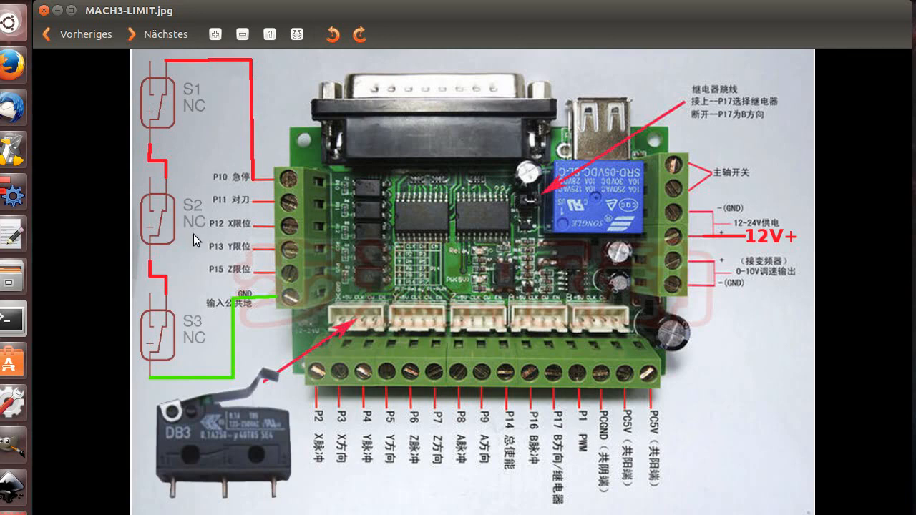
{"action": "mouse_move", "coordinate": [206, 438]}
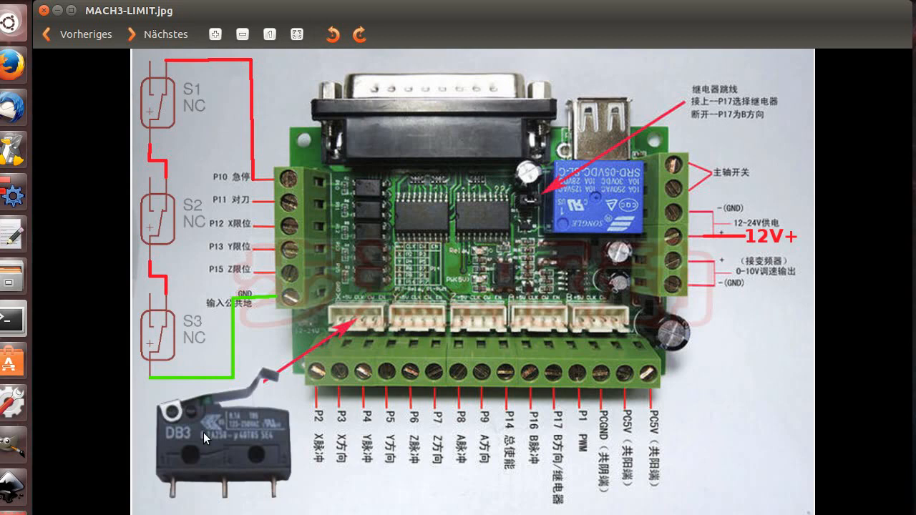
{"action": "mouse_move", "coordinate": [212, 436]}
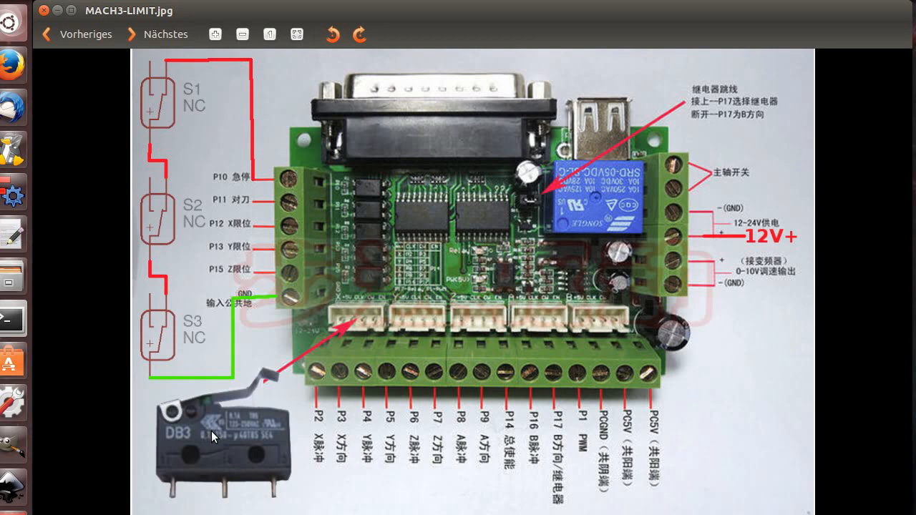
{"action": "mouse_move", "coordinate": [243, 433]}
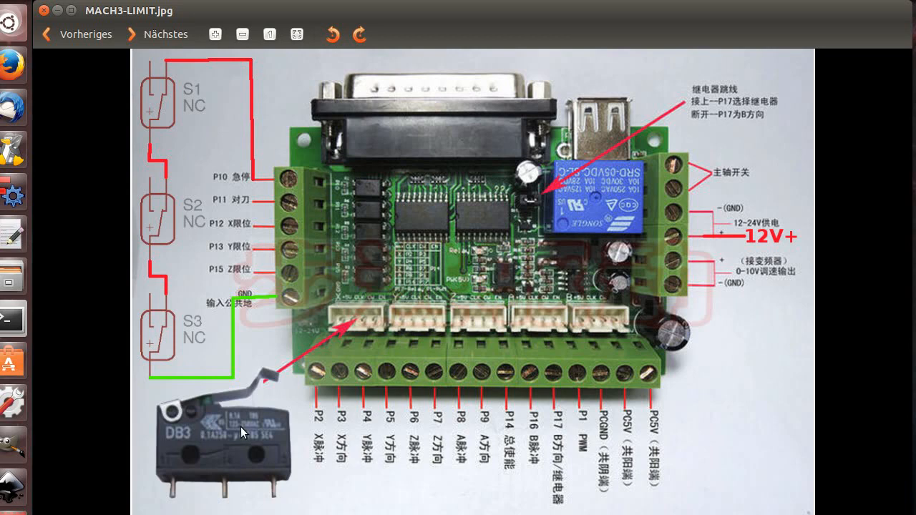
{"action": "mouse_move", "coordinate": [286, 372]}
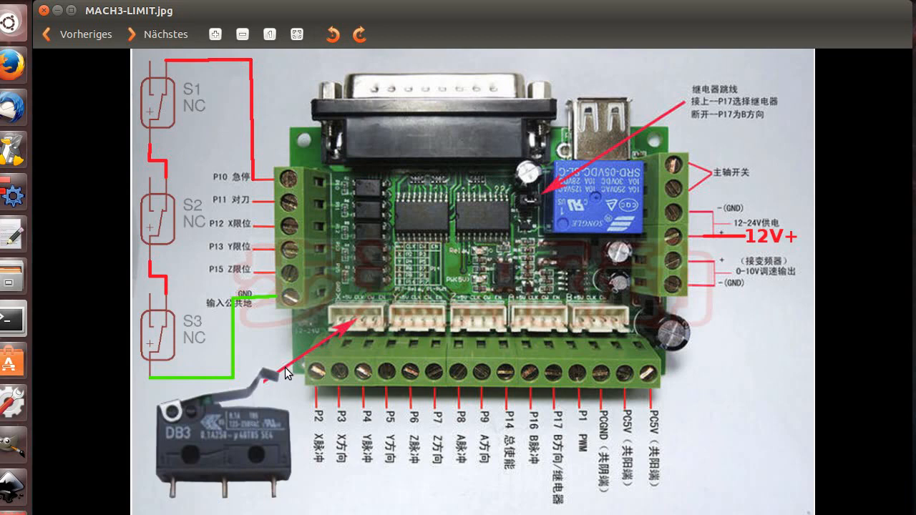
{"action": "mouse_move", "coordinate": [230, 422]}
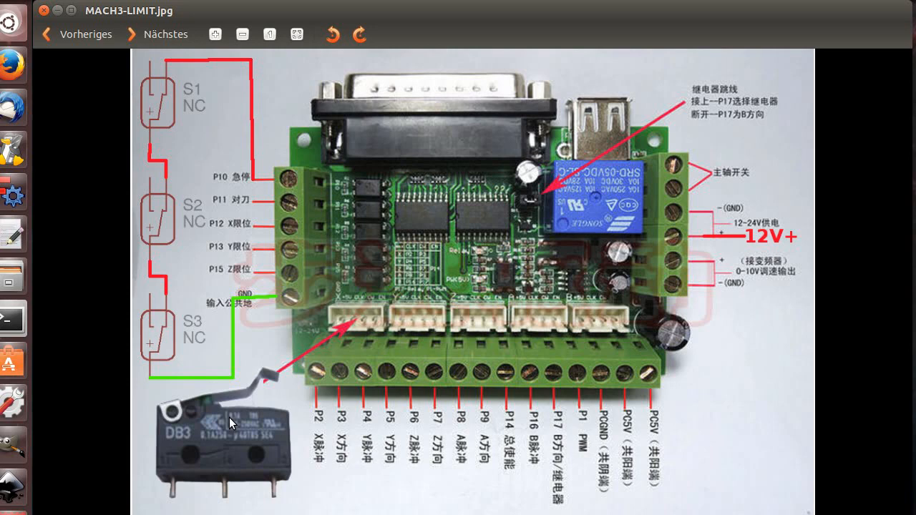
{"action": "mouse_move", "coordinate": [175, 447]}
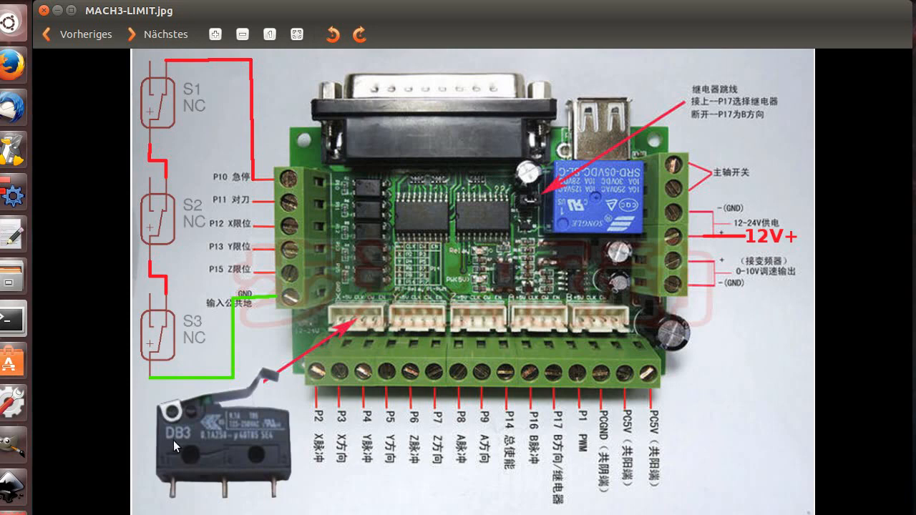
{"action": "mouse_move", "coordinate": [222, 447]}
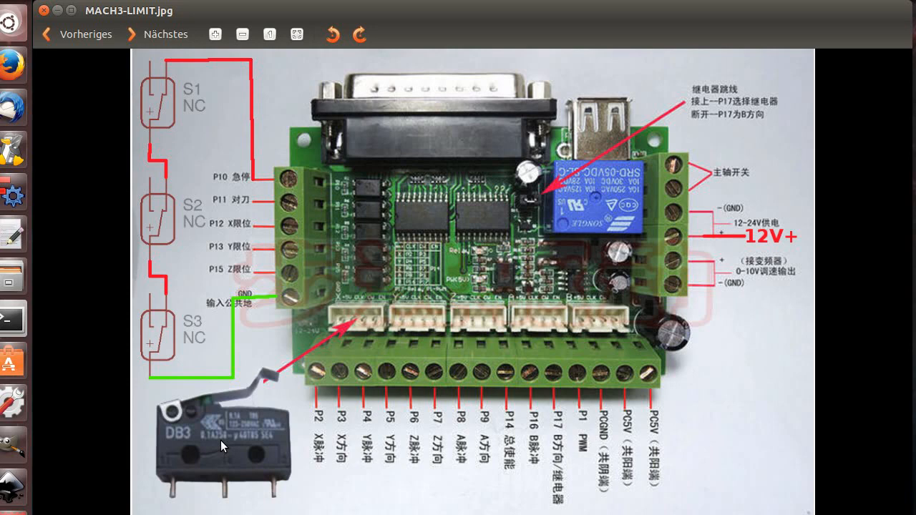
{"action": "mouse_move", "coordinate": [174, 112]}
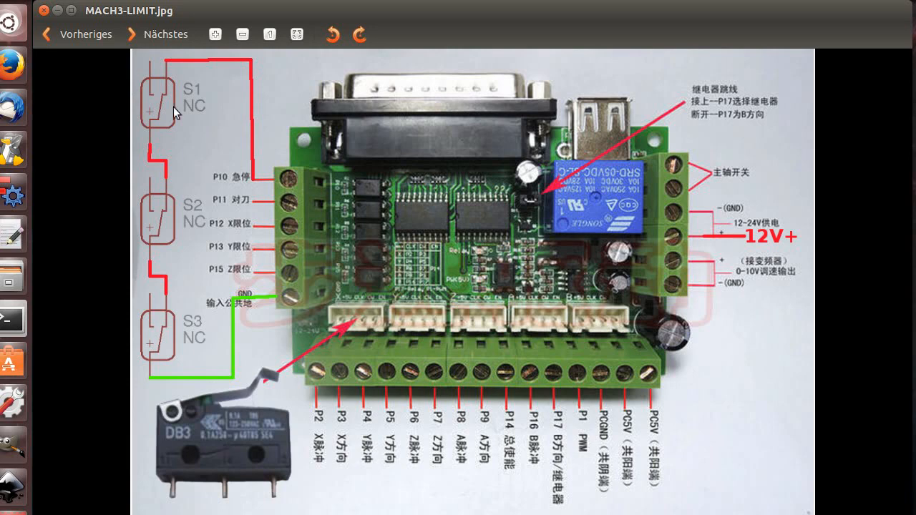
{"action": "mouse_move", "coordinate": [260, 169]}
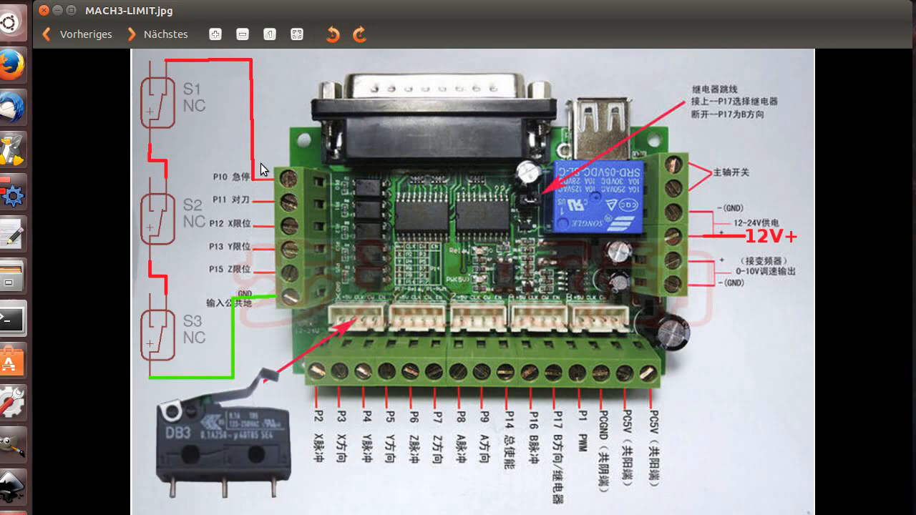
{"action": "mouse_move", "coordinate": [175, 318]}
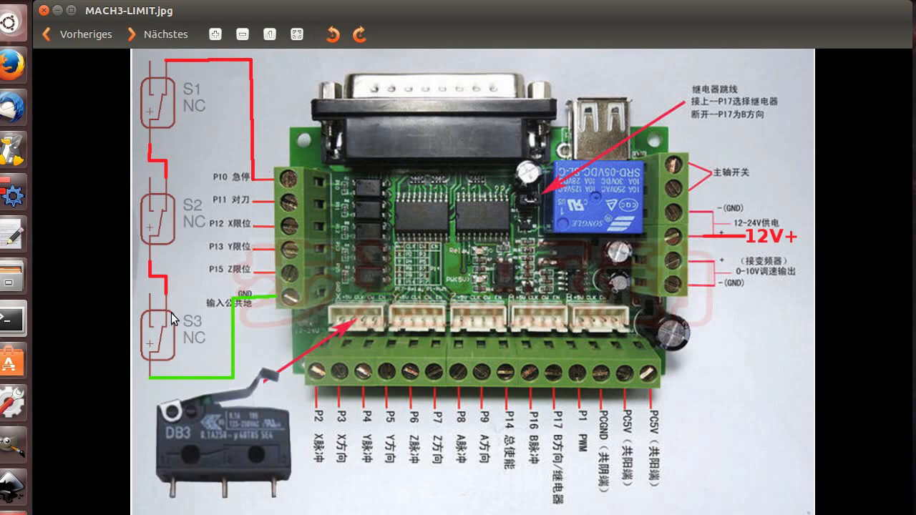
{"action": "mouse_move", "coordinate": [243, 392]}
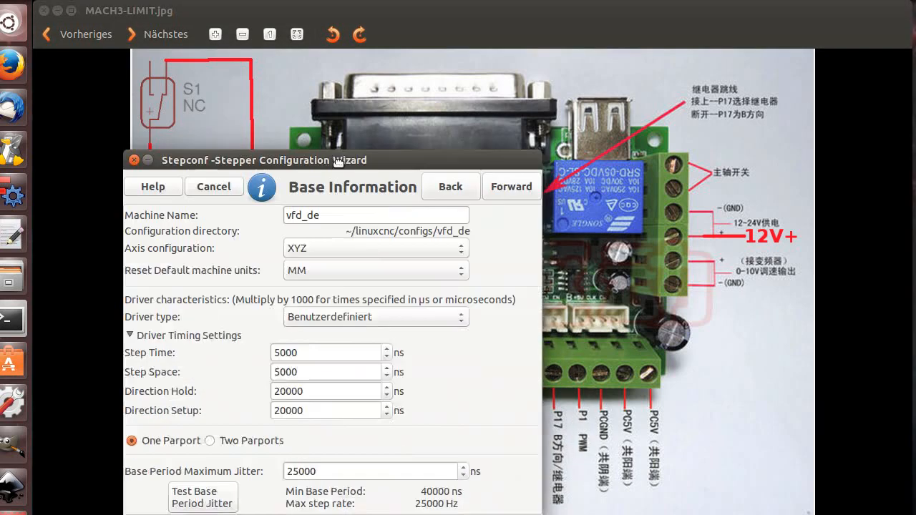
Step: Nudge the wizard window left and advance to the Parallel Port 1 pin page
{"action": "left_click_drag", "start_coordinate": [263, 161], "coordinate": [255, 98]}
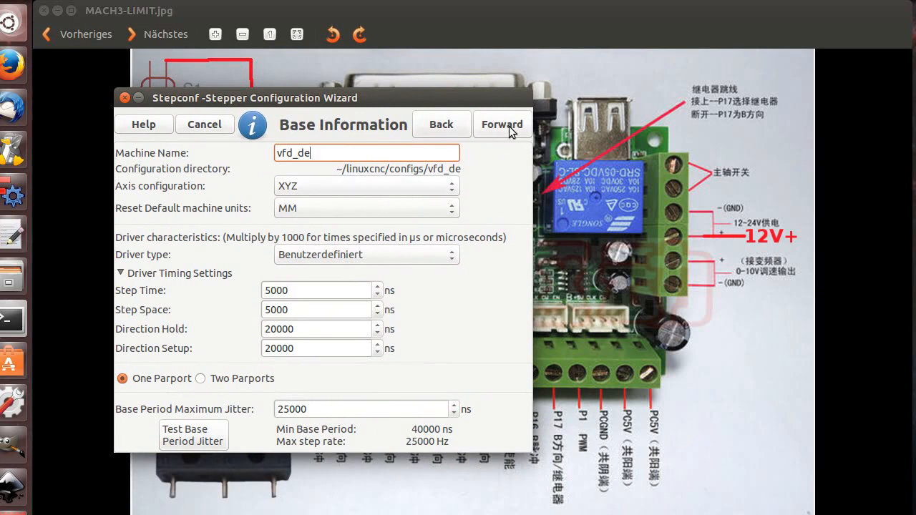
{"action": "left_click", "coordinate": [502, 123]}
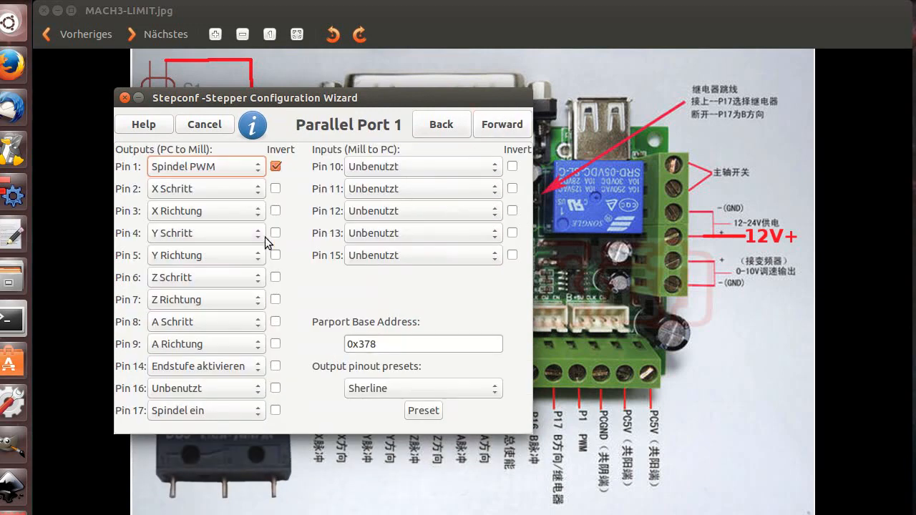
{"action": "mouse_move", "coordinate": [498, 172]}
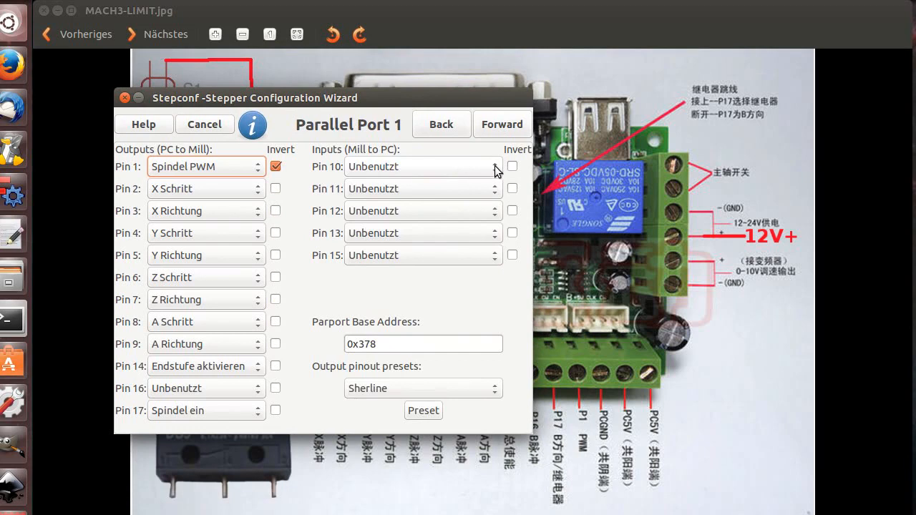
Step: Assign input pin 10 to 'All limits + homes'
{"action": "left_click", "coordinate": [422, 167]}
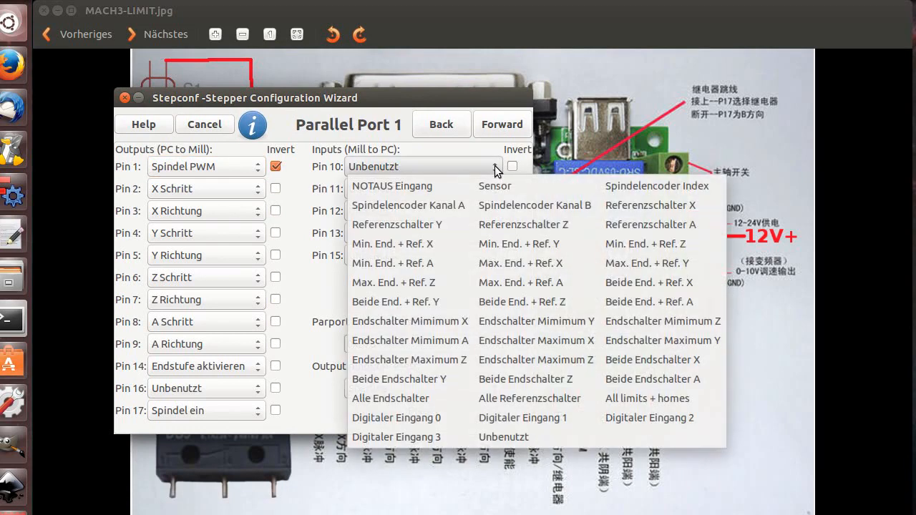
{"action": "mouse_move", "coordinate": [395, 301]}
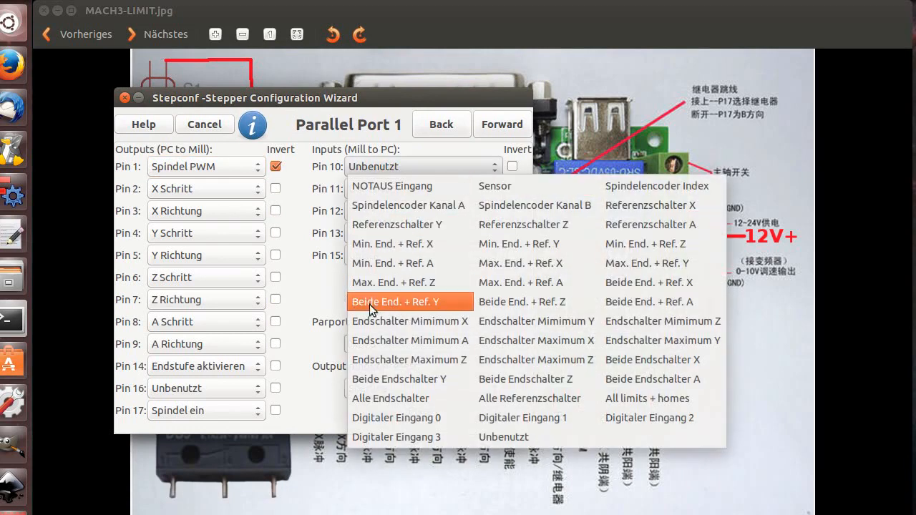
{"action": "mouse_move", "coordinate": [662, 225]}
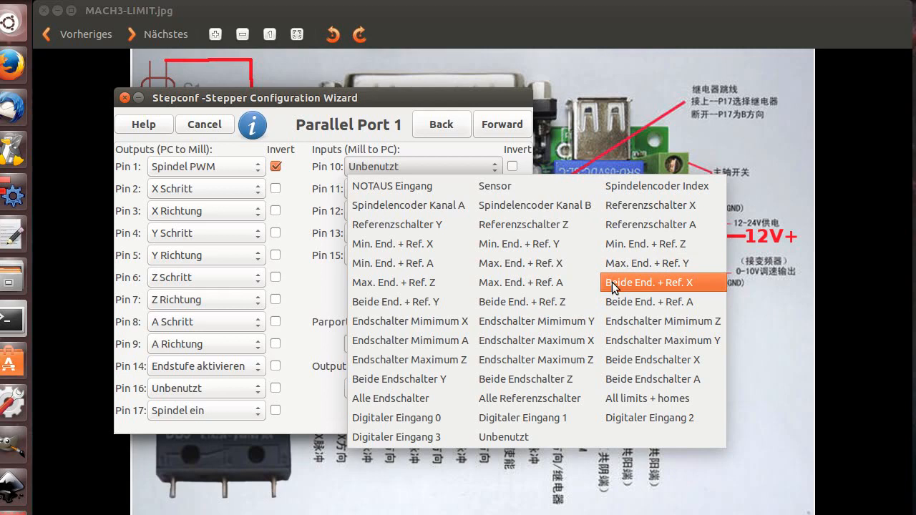
{"action": "mouse_move", "coordinate": [398, 340]}
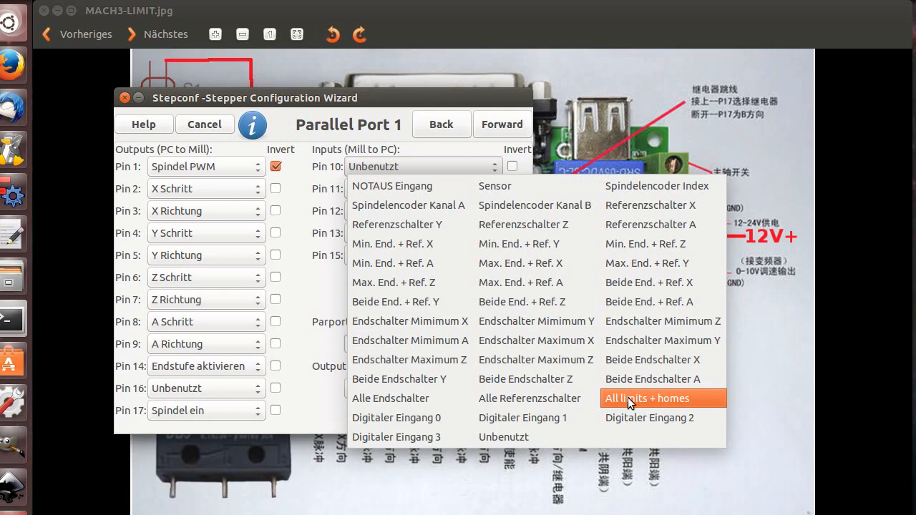
{"action": "left_click", "coordinate": [647, 398]}
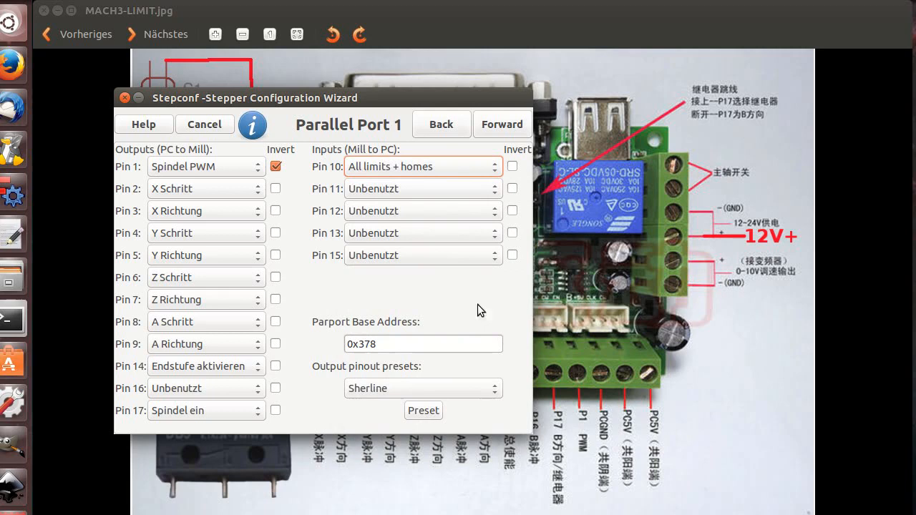
{"action": "mouse_move", "coordinate": [471, 305]}
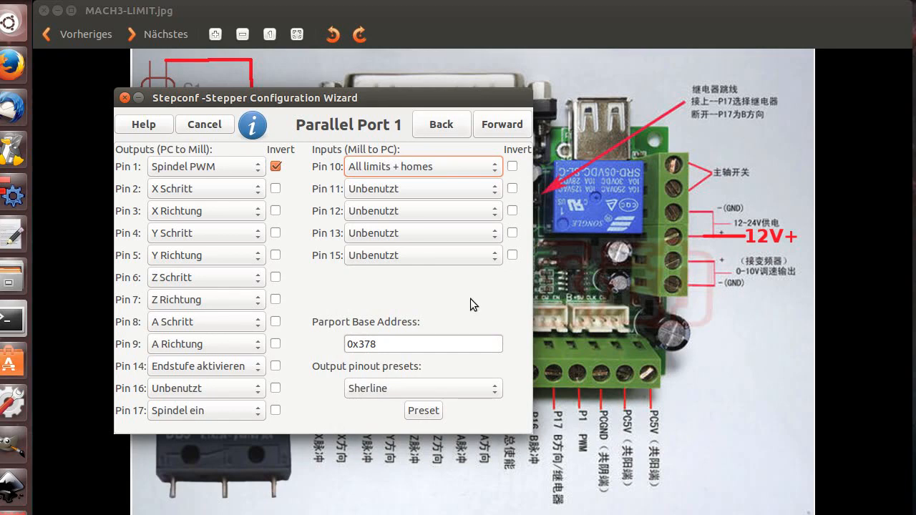
{"action": "mouse_move", "coordinate": [498, 124]}
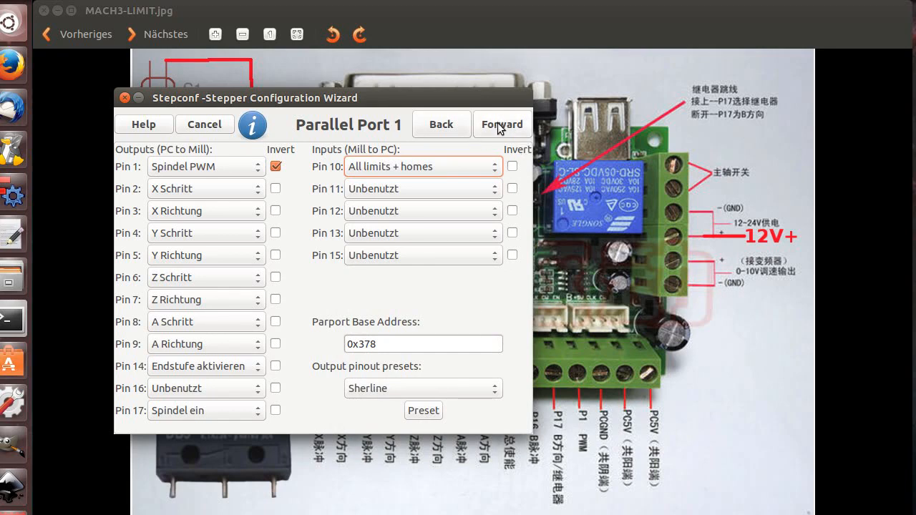
Step: Advance through the Options page to the Axis X settings page
{"action": "left_click", "coordinate": [502, 123]}
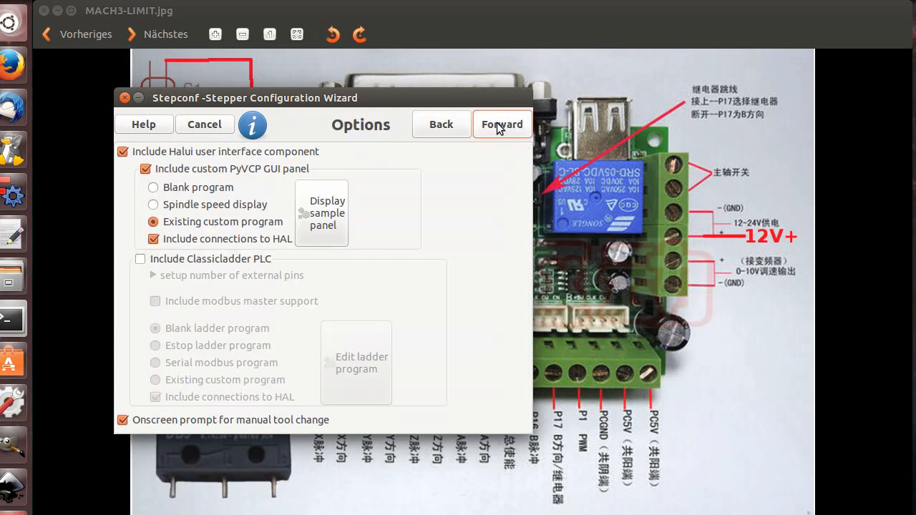
{"action": "left_click", "coordinate": [501, 123]}
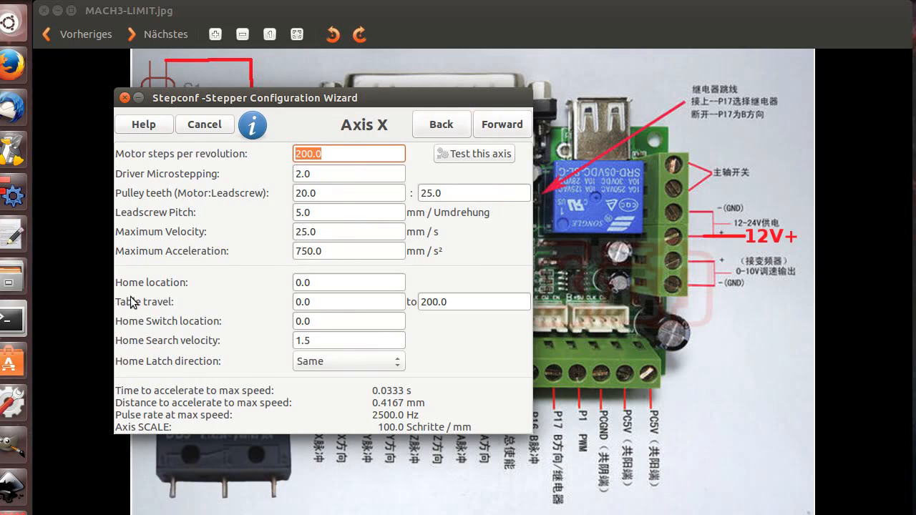
{"action": "mouse_move", "coordinate": [280, 161]}
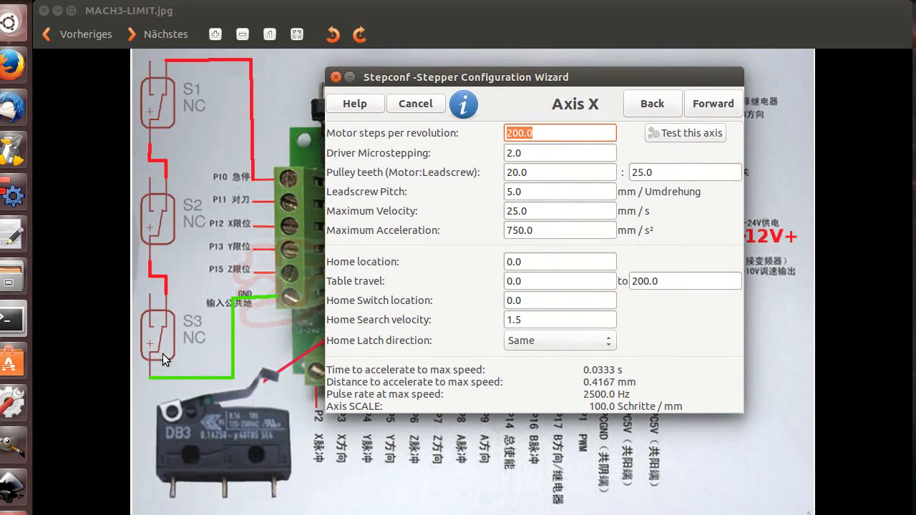
{"action": "mouse_move", "coordinate": [194, 153]}
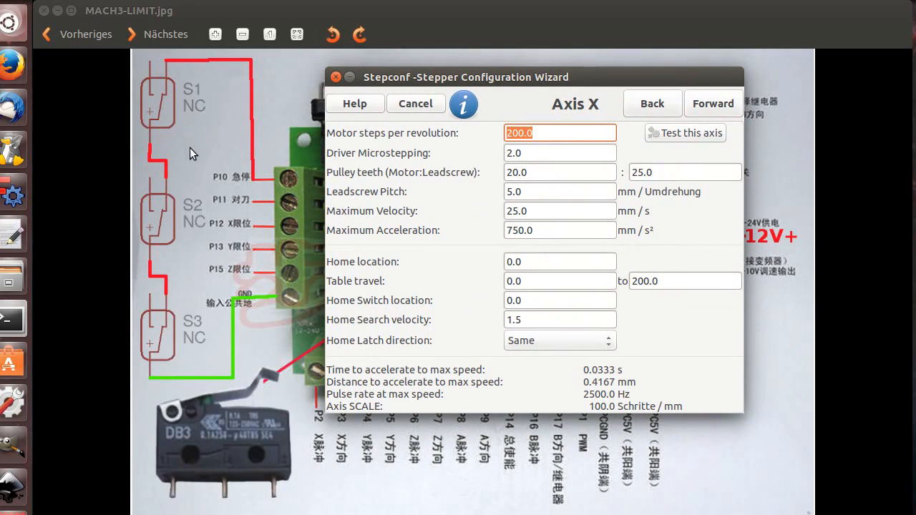
{"action": "mouse_move", "coordinate": [154, 117]}
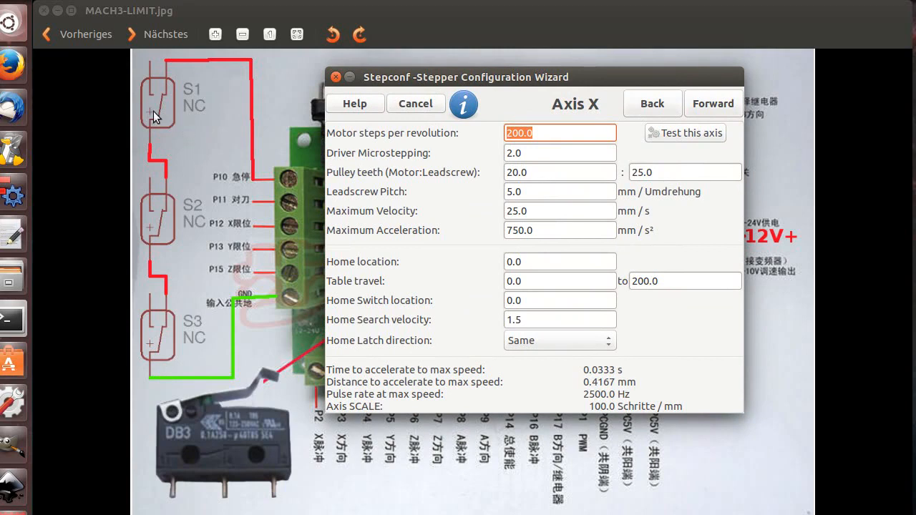
{"action": "mouse_move", "coordinate": [401, 279]}
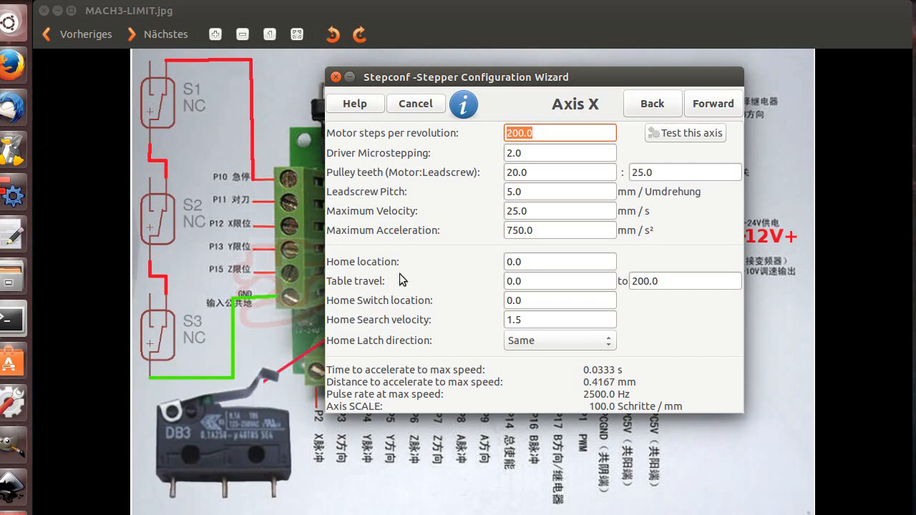
{"action": "mouse_move", "coordinate": [427, 274]}
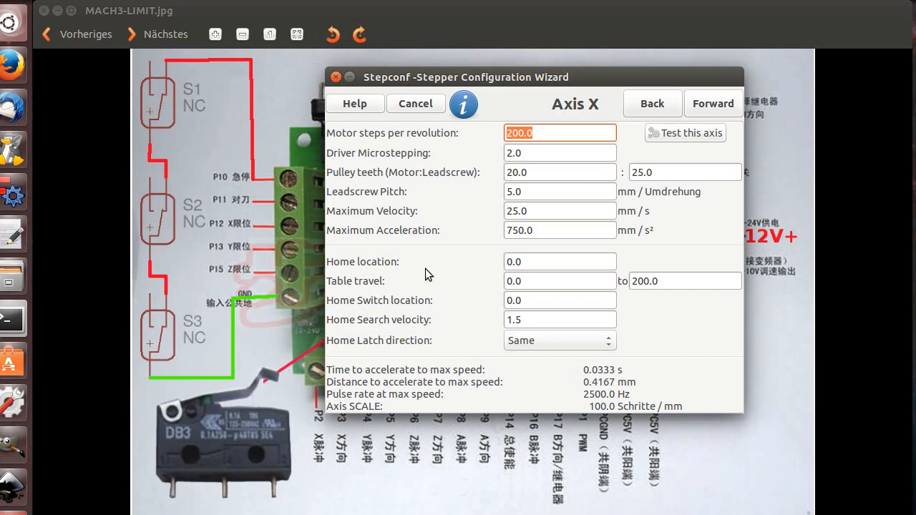
{"action": "mouse_move", "coordinate": [447, 275]}
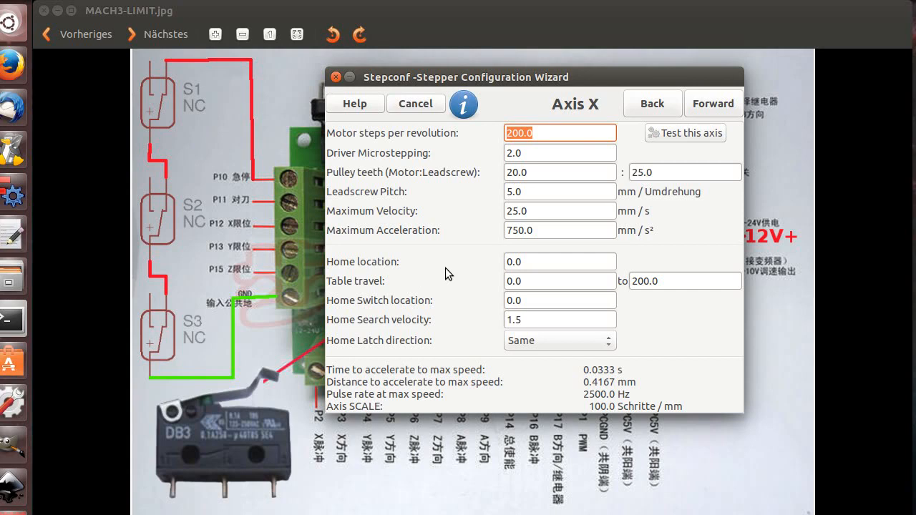
{"action": "mouse_move", "coordinate": [532, 278]}
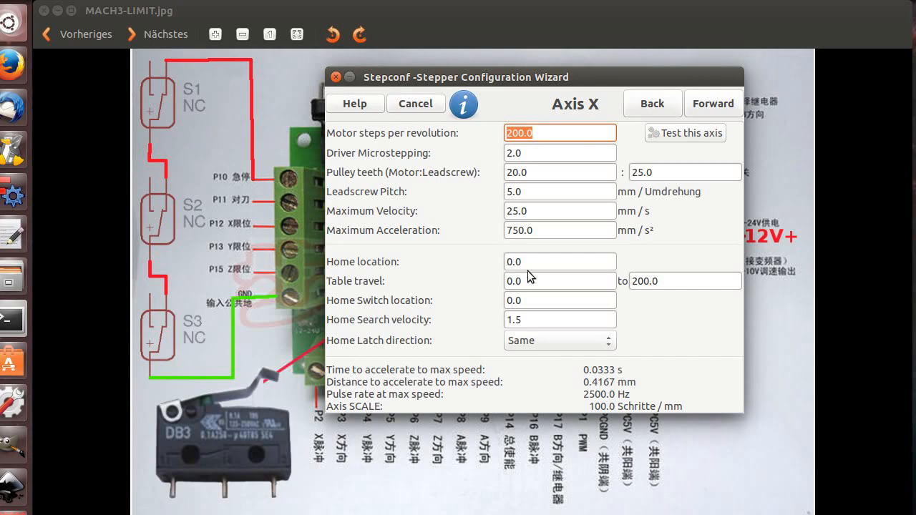
Step: Change the X axis home location from 0.0 to 5
{"action": "left_click", "coordinate": [560, 260]}
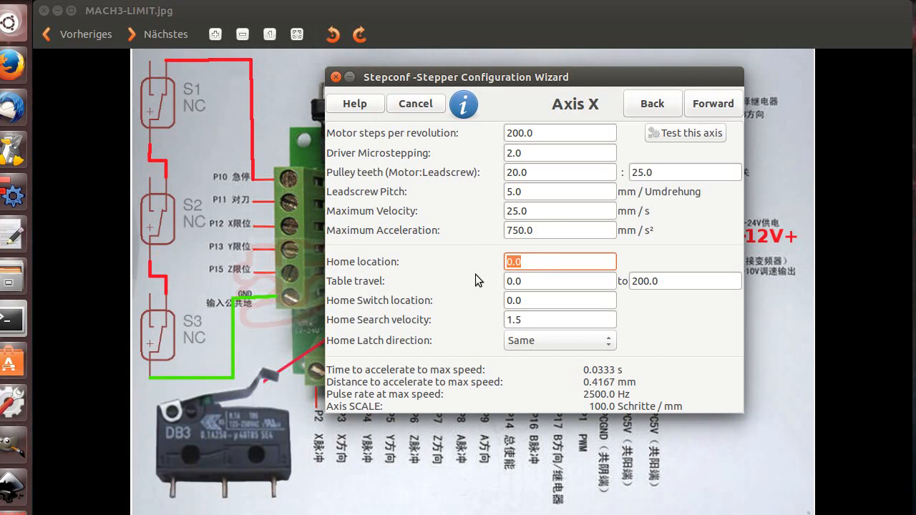
{"action": "type", "text": "5"}
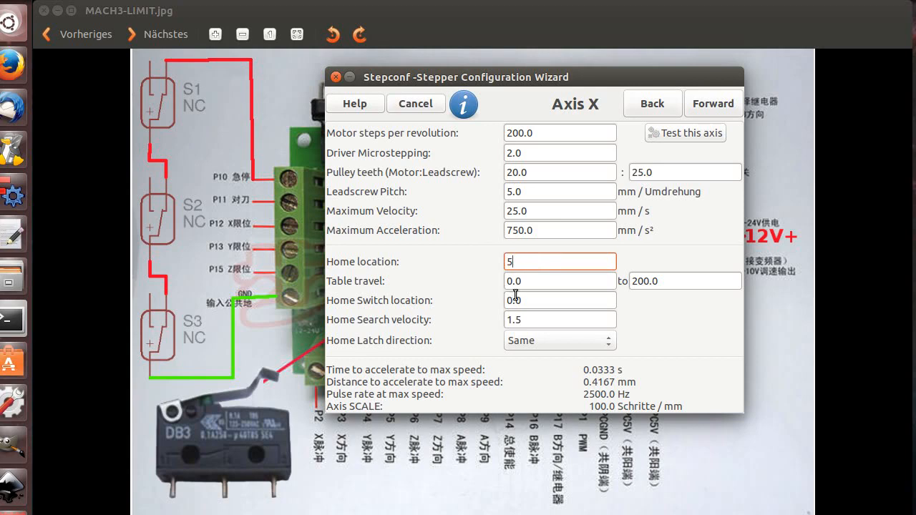
{"action": "mouse_move", "coordinate": [408, 306]}
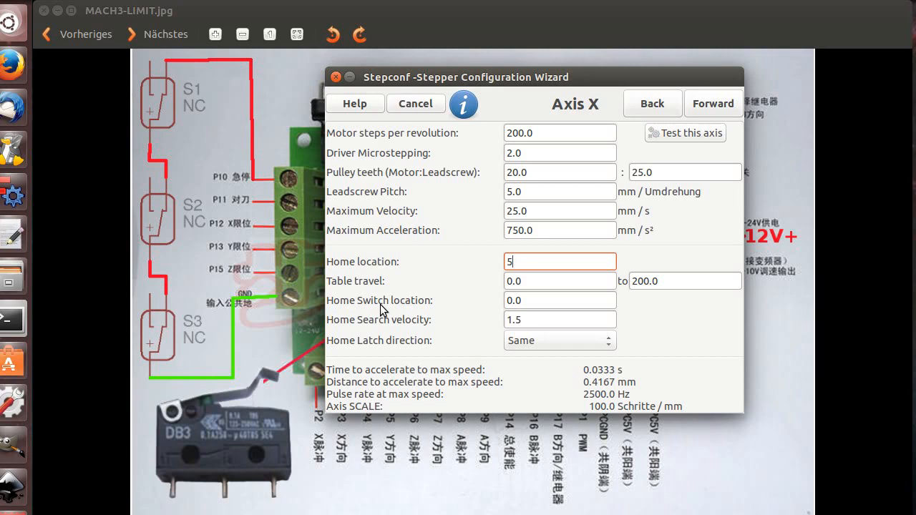
{"action": "mouse_move", "coordinate": [618, 292]}
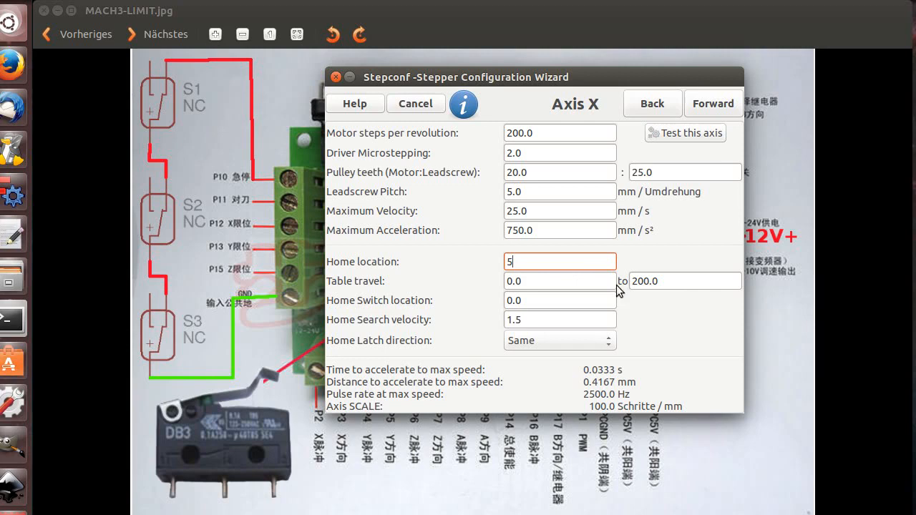
{"action": "mouse_move", "coordinate": [529, 301]}
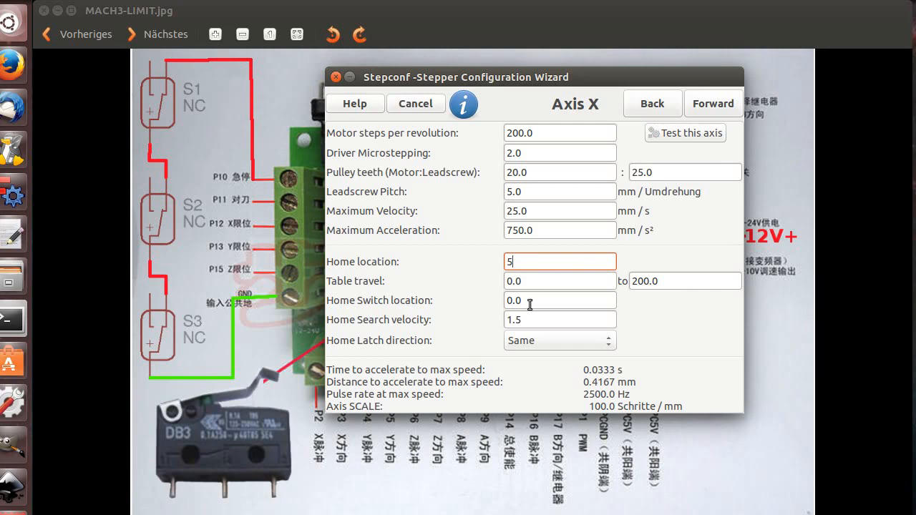
{"action": "left_click", "coordinate": [560, 301]}
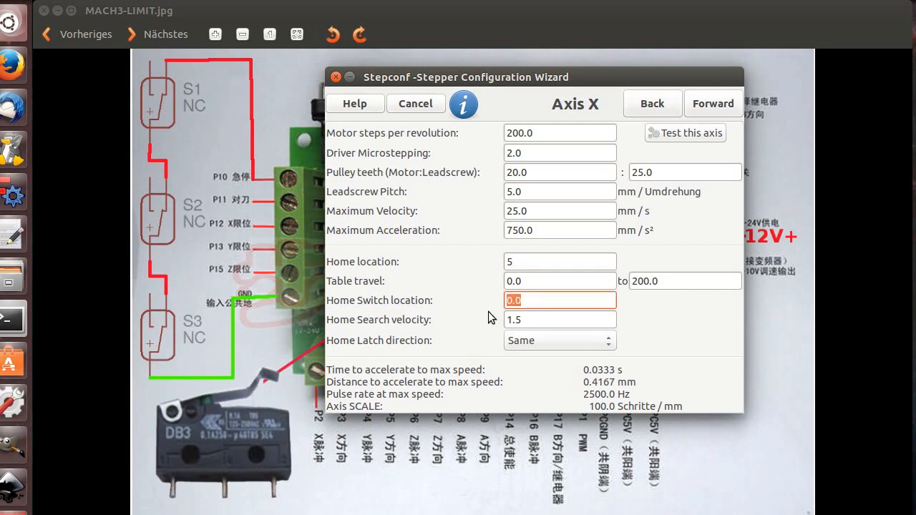
{"action": "left_click", "coordinate": [560, 319]}
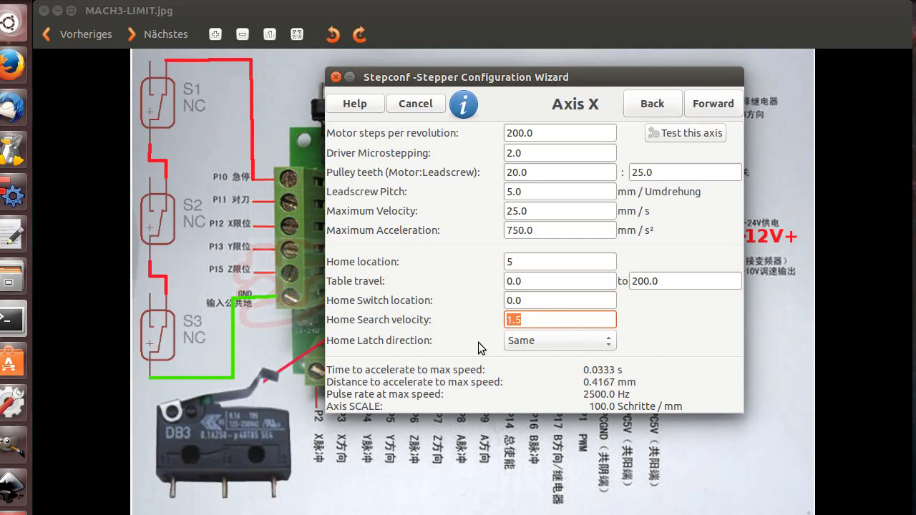
{"action": "mouse_move", "coordinate": [340, 317]}
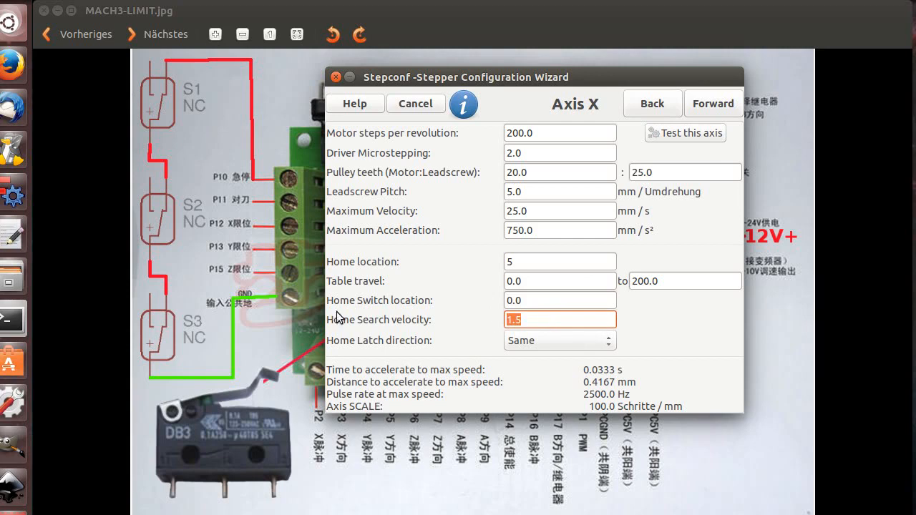
{"action": "mouse_move", "coordinate": [436, 361]}
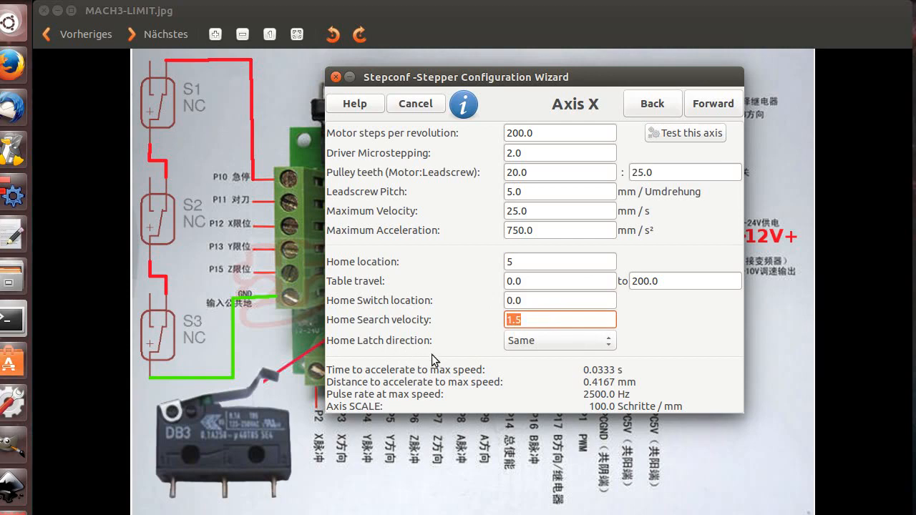
{"action": "mouse_move", "coordinate": [246, 318]}
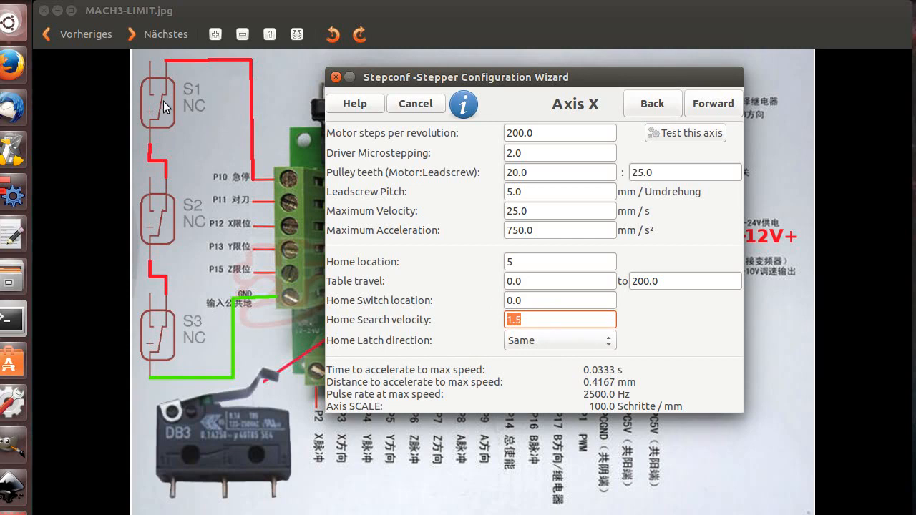
{"action": "mouse_move", "coordinate": [246, 106]}
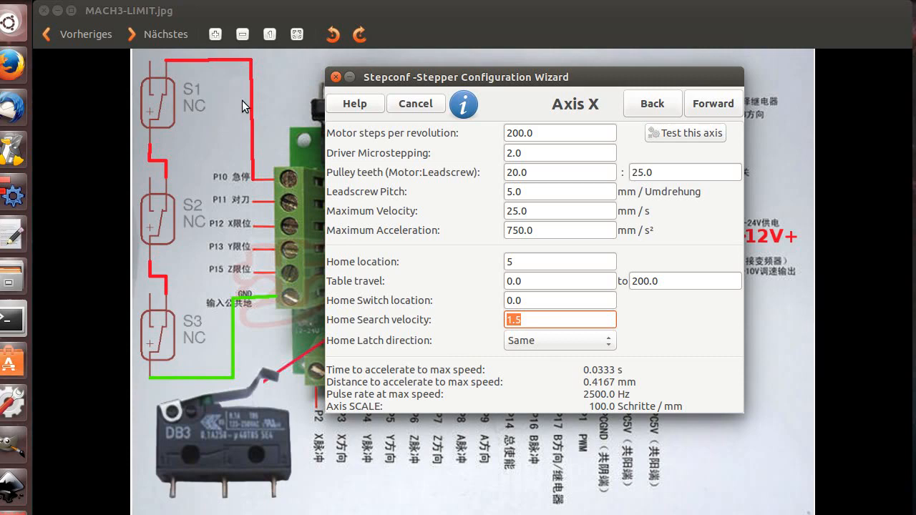
{"action": "mouse_move", "coordinate": [141, 108]}
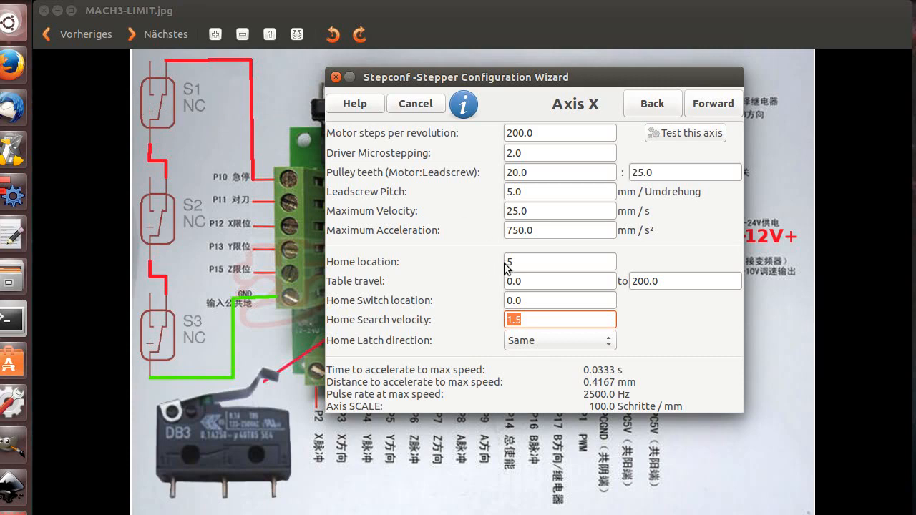
{"action": "mouse_move", "coordinate": [519, 256]}
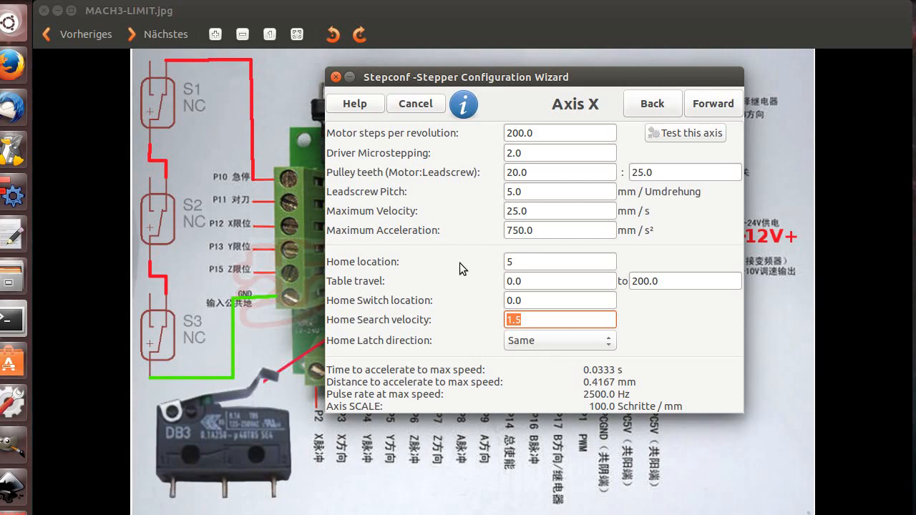
{"action": "mouse_move", "coordinate": [799, 368]}
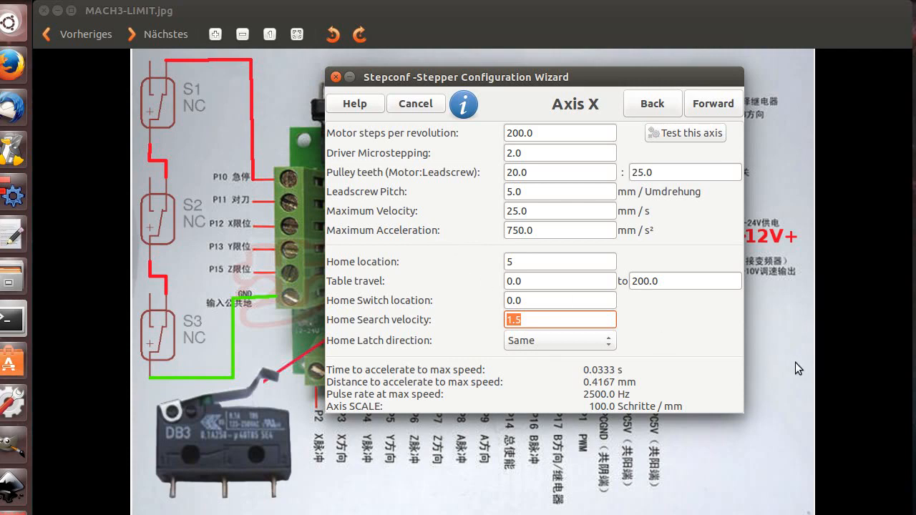
{"action": "mouse_move", "coordinate": [647, 328]}
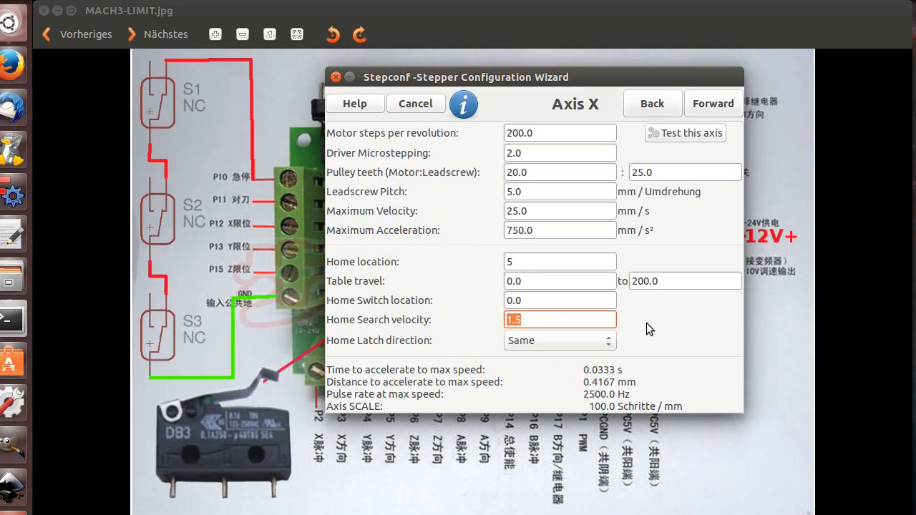